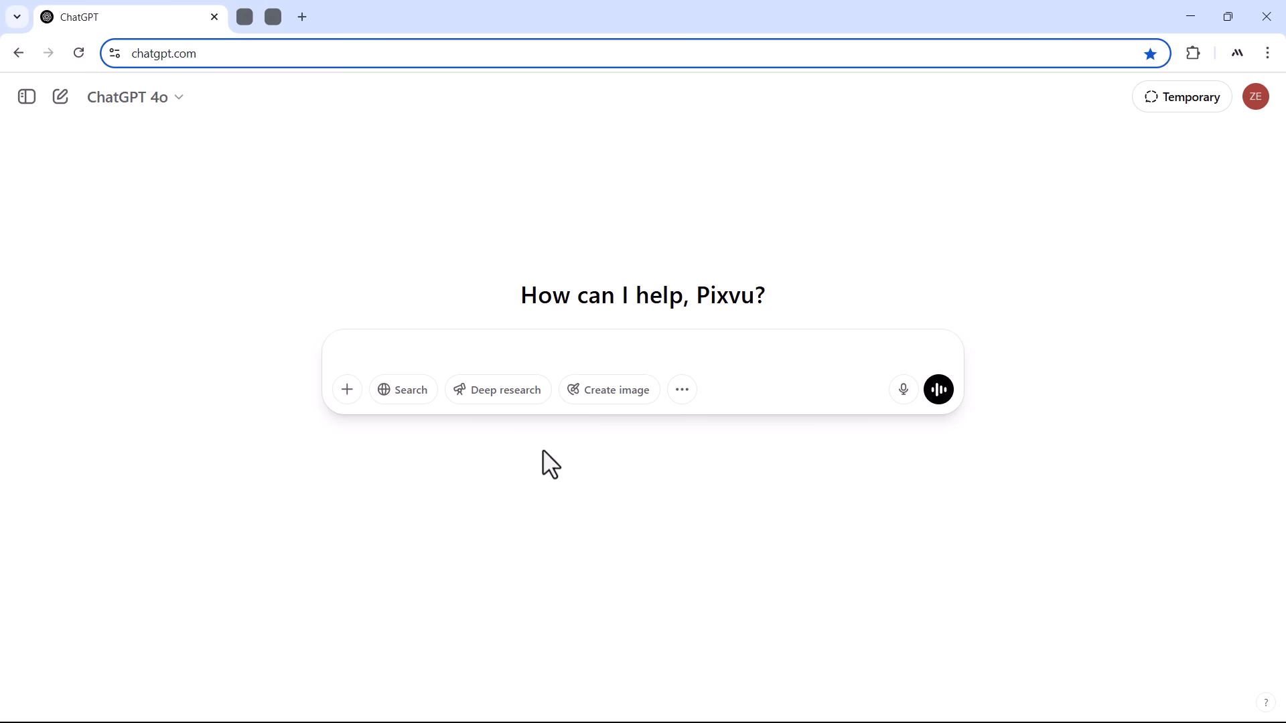
Choose the everyday free model from the model list for this chat.
left_click(127, 97)
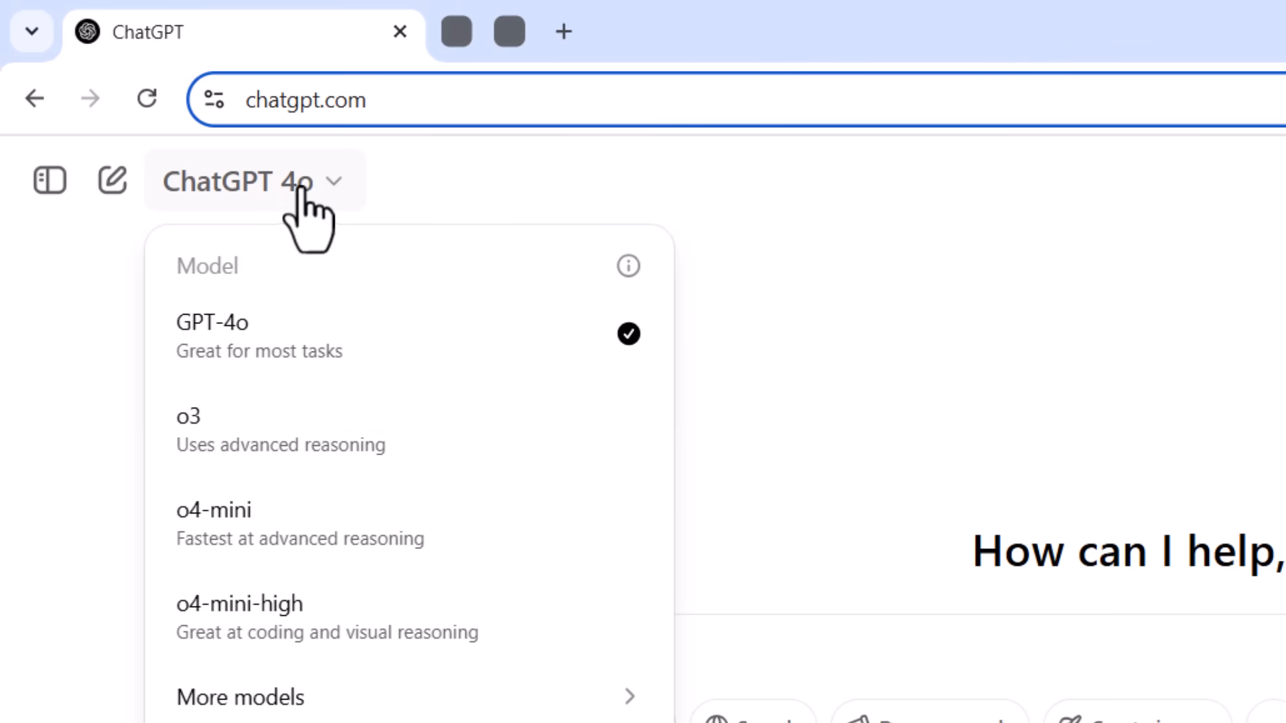
mouse_move(316, 335)
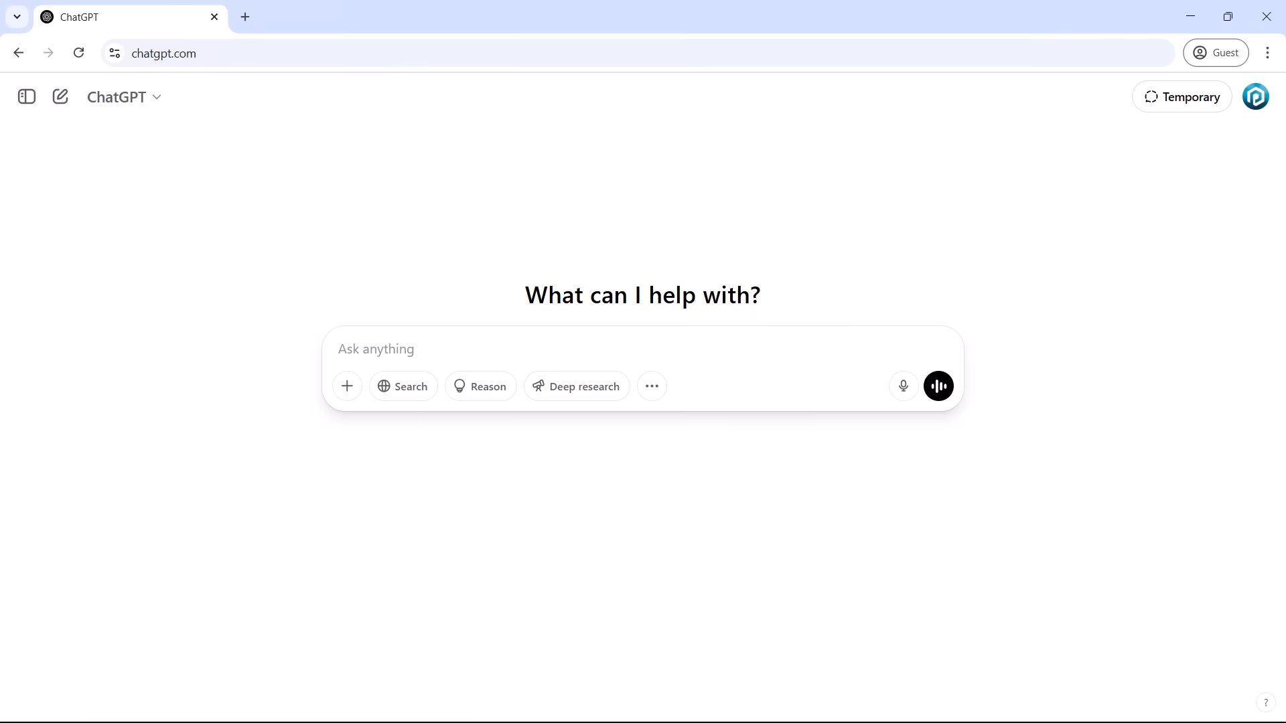
left_click(117, 97)
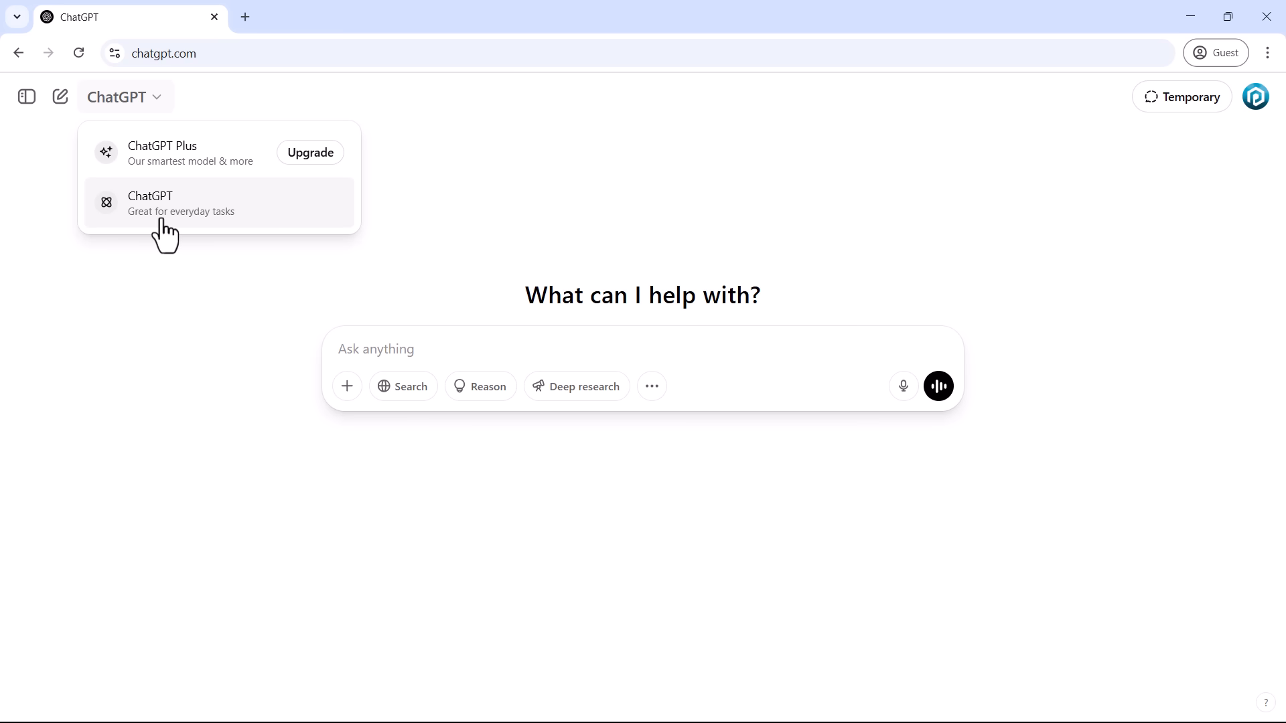
left_click(189, 202)
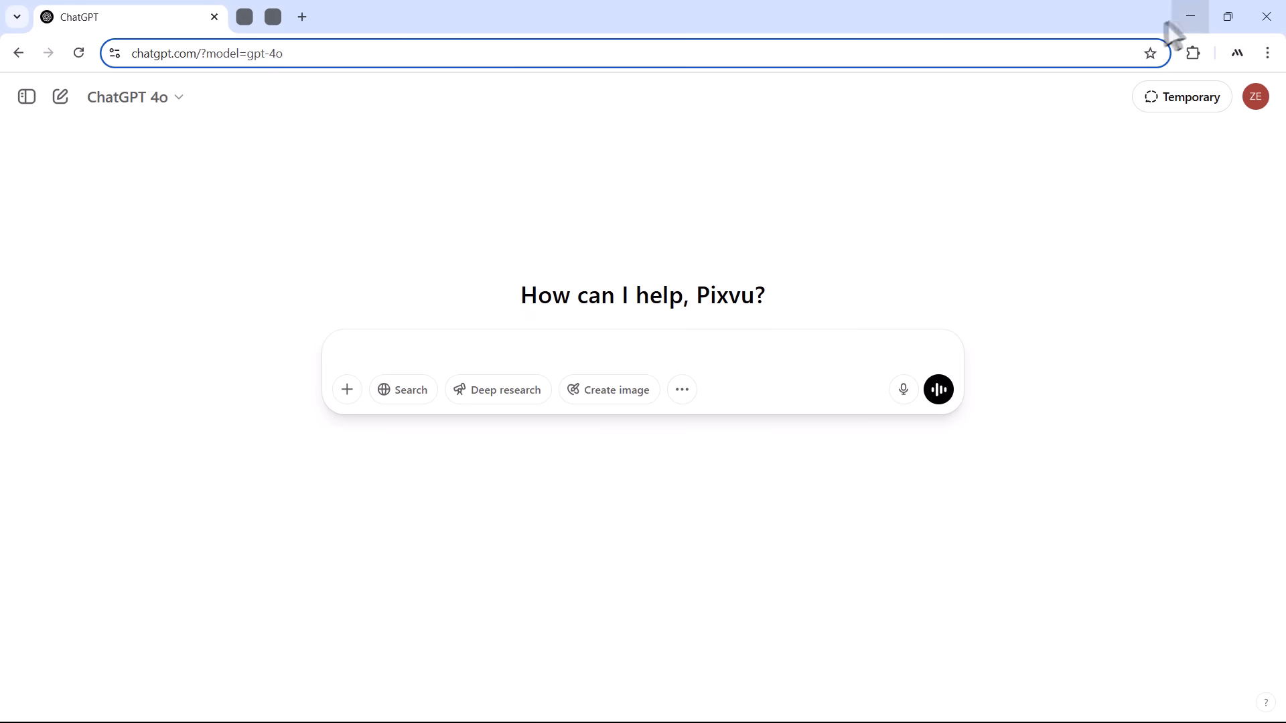
mouse_move(413, 228)
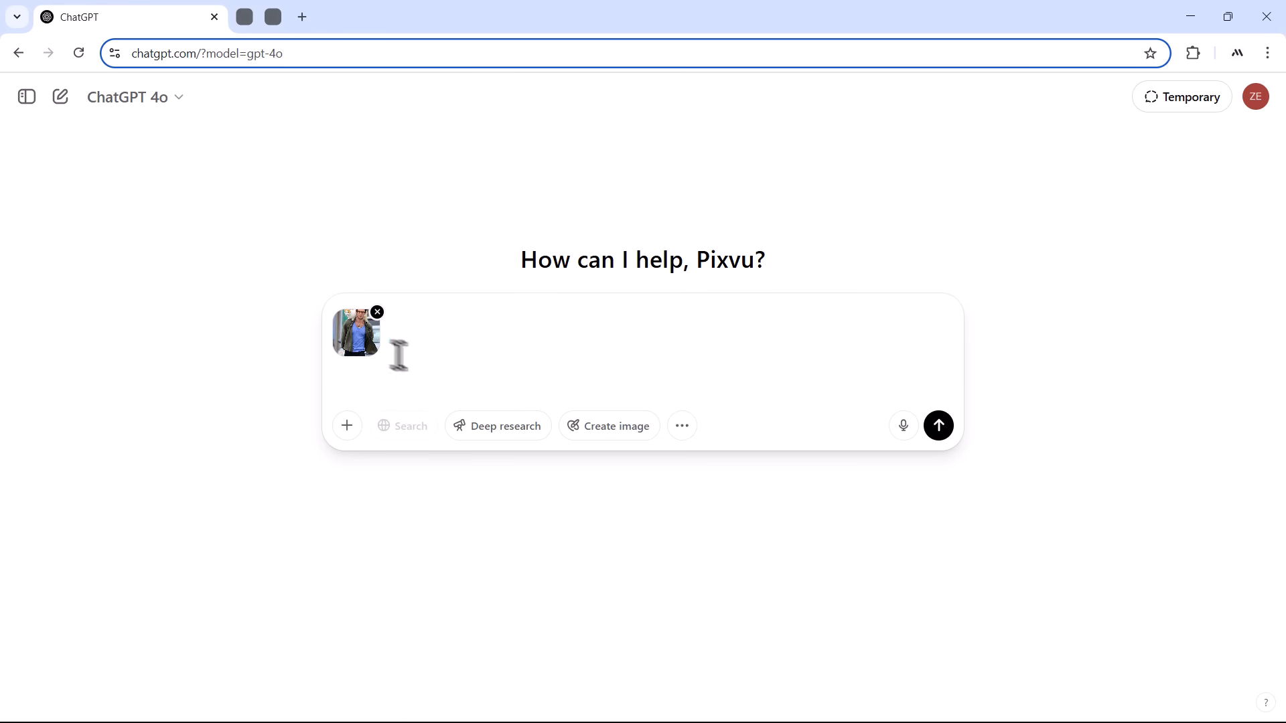
Send the man-with-cat photo with Create image and prompt 'convert this image into a 3d animation style', then enlarge the original.
left_click(608, 426)
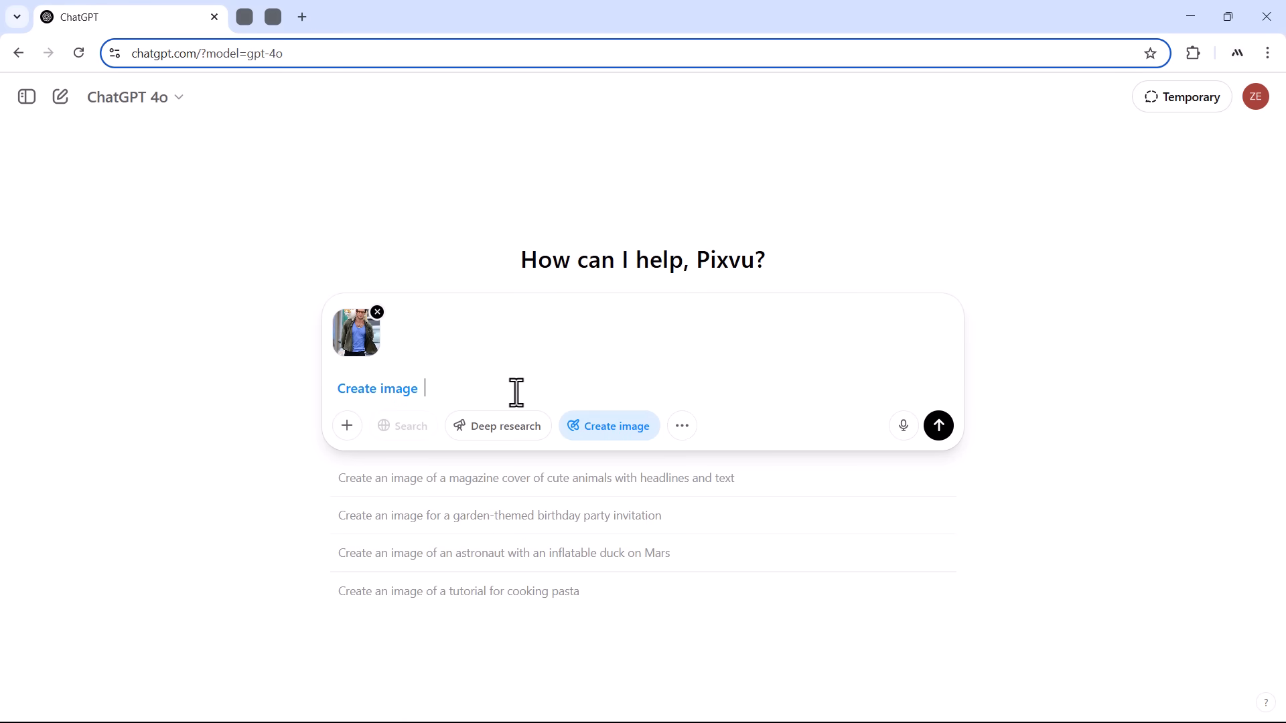
type("convert this image into a 3d")
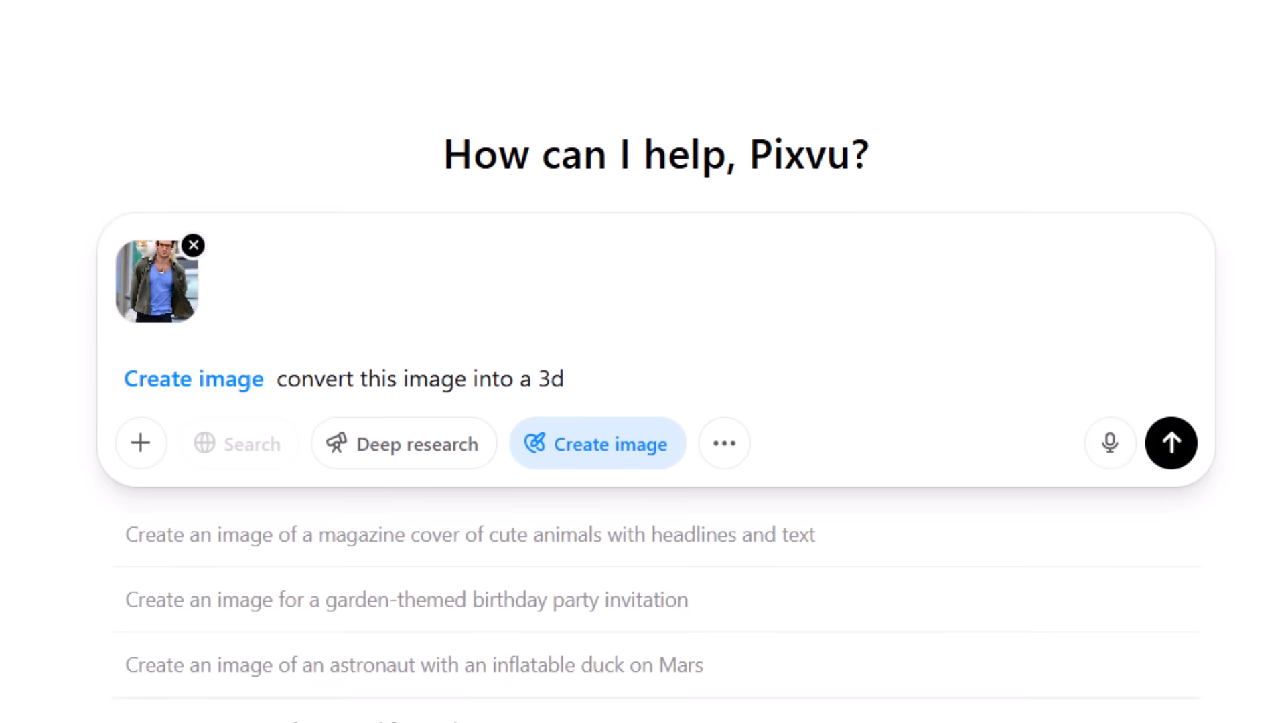
type("animation style")
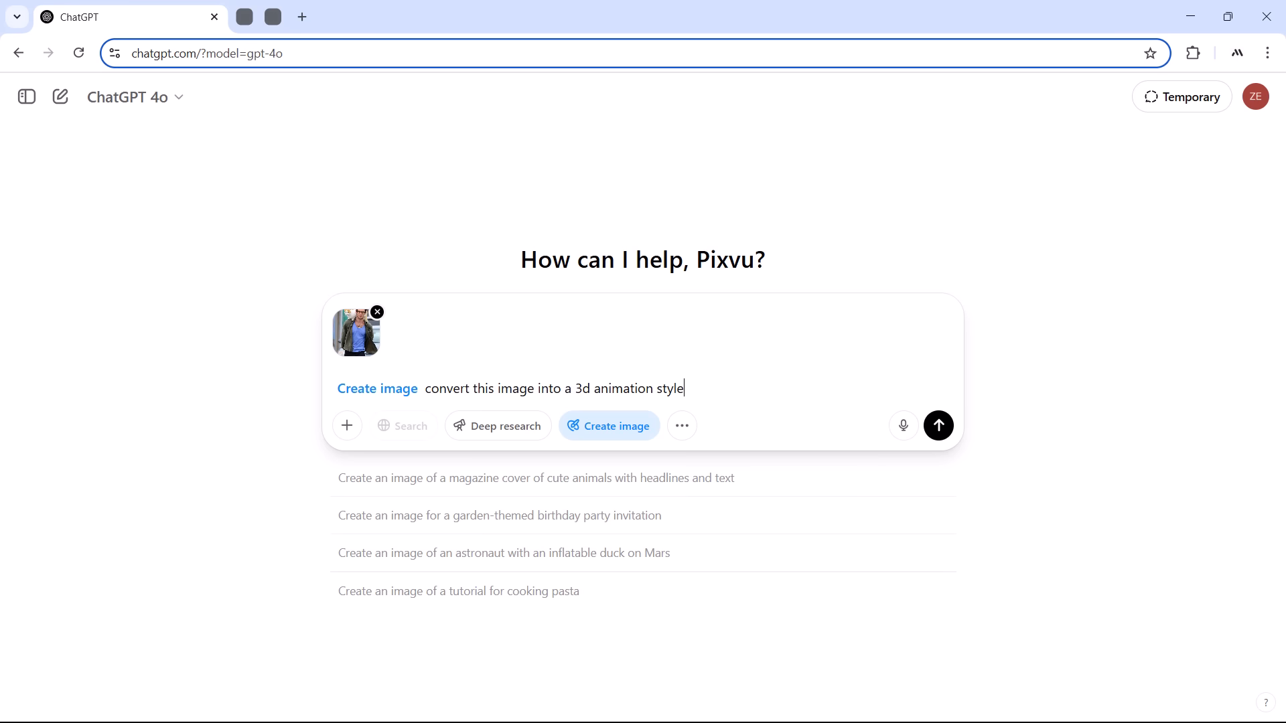
left_click(937, 425)
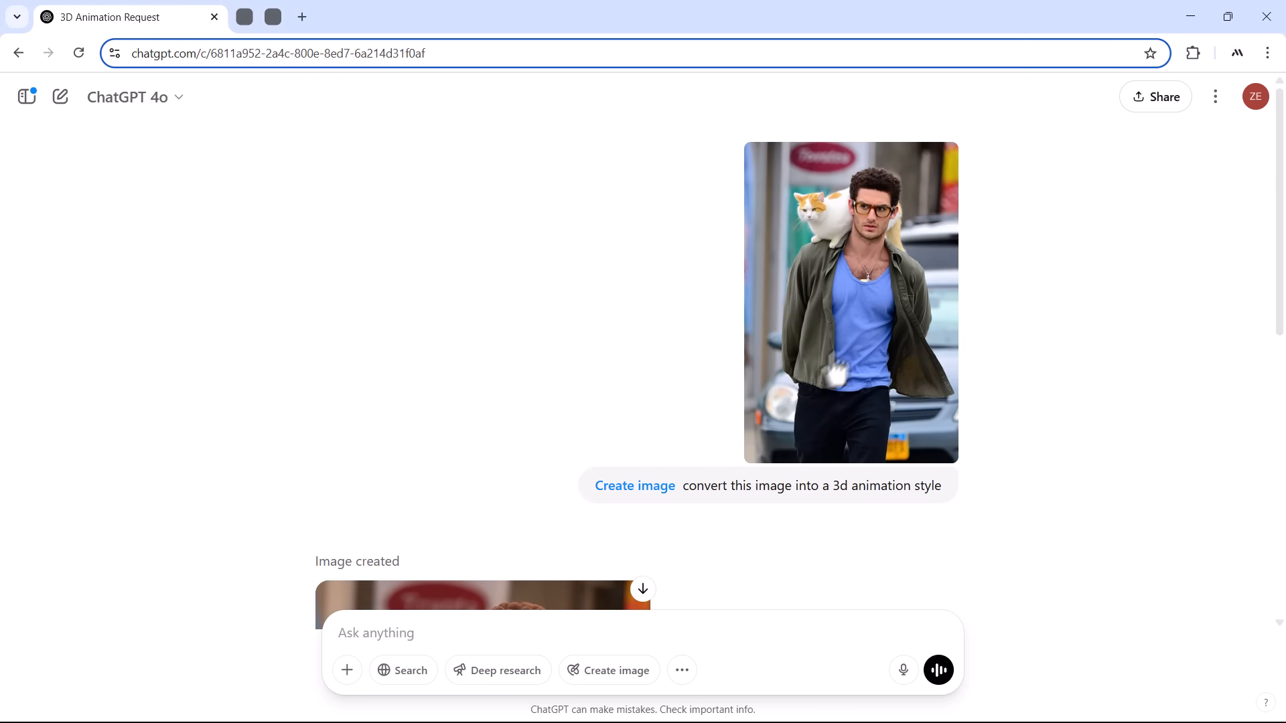
left_click(850, 303)
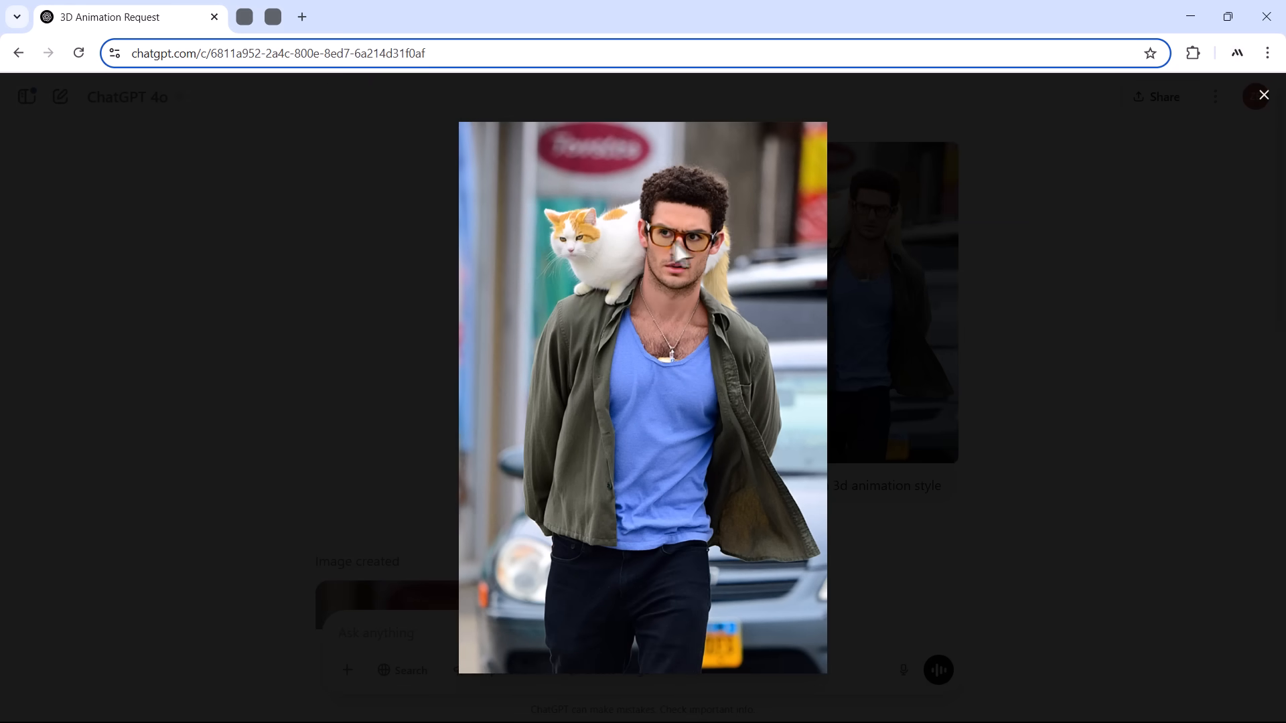
mouse_move(371, 394)
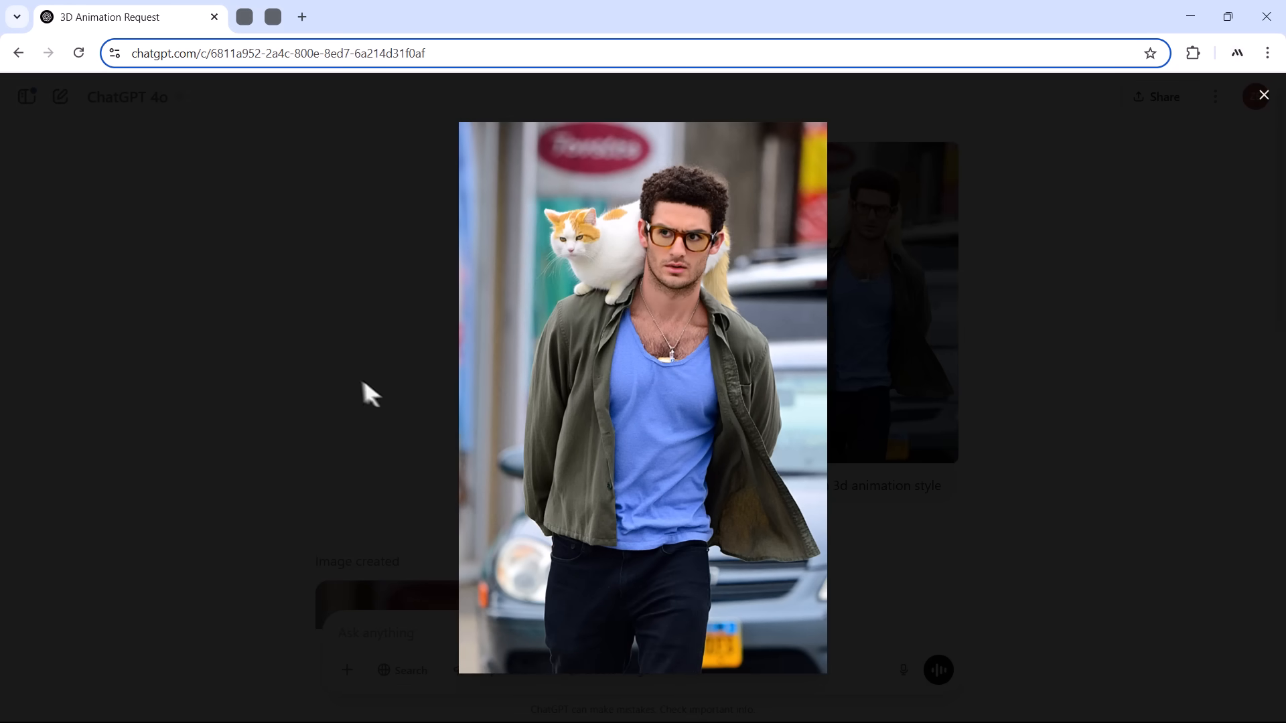
In a new-tab chat, send the man-with-dog photo with 'convert this image into a caricature style' and view the result up close.
right_click(809, 235)
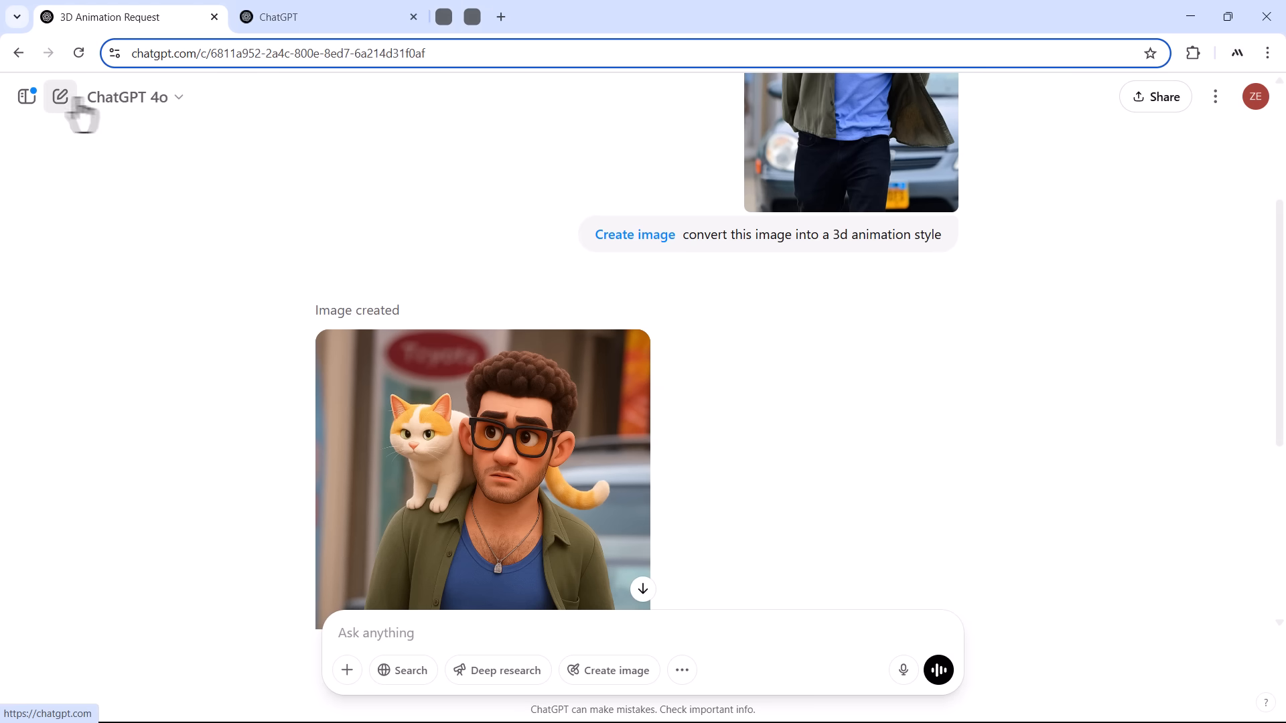
left_click(320, 16)
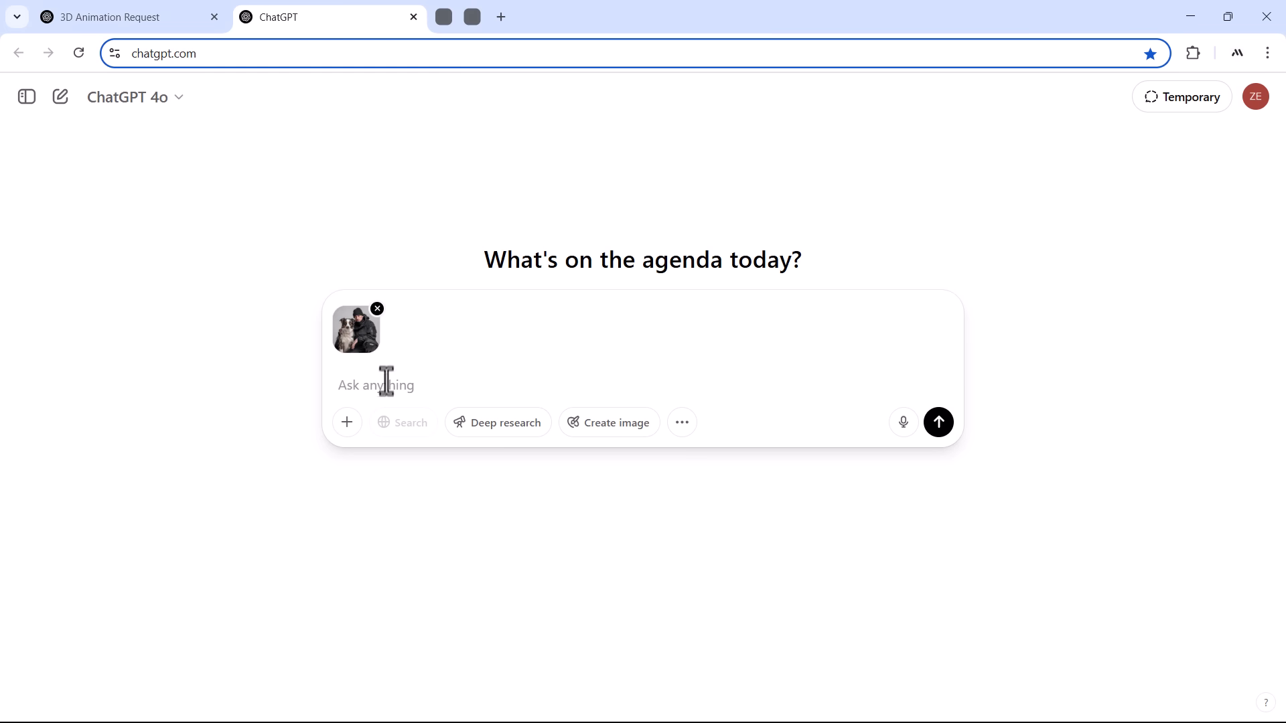
type("convert this image into a 3d animation style")
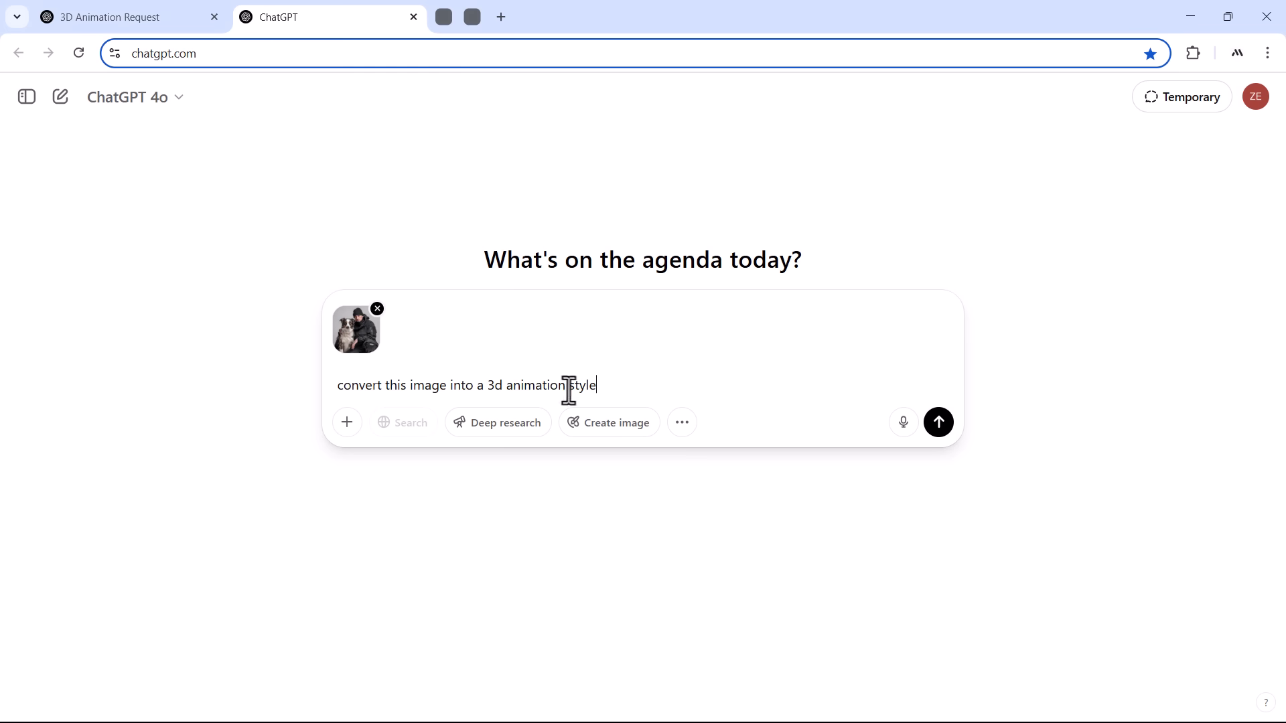
double_click(525, 384)
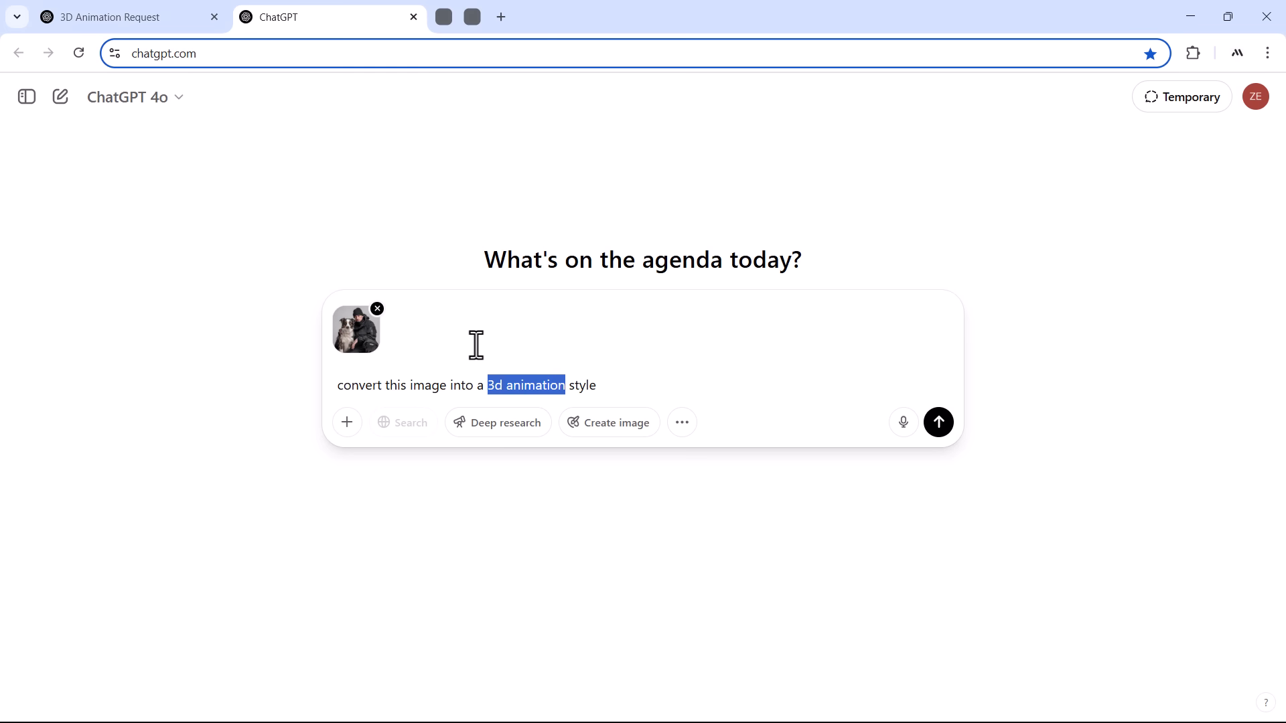
type("caricature")
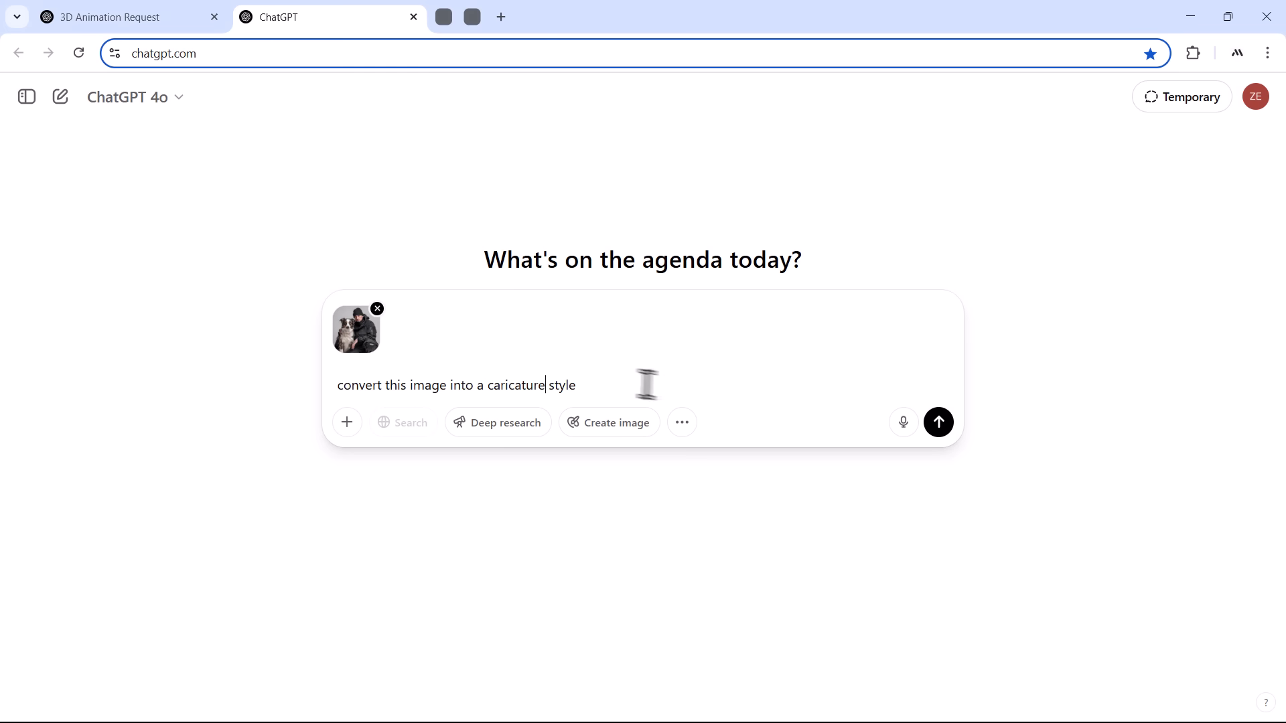
left_click(937, 422)
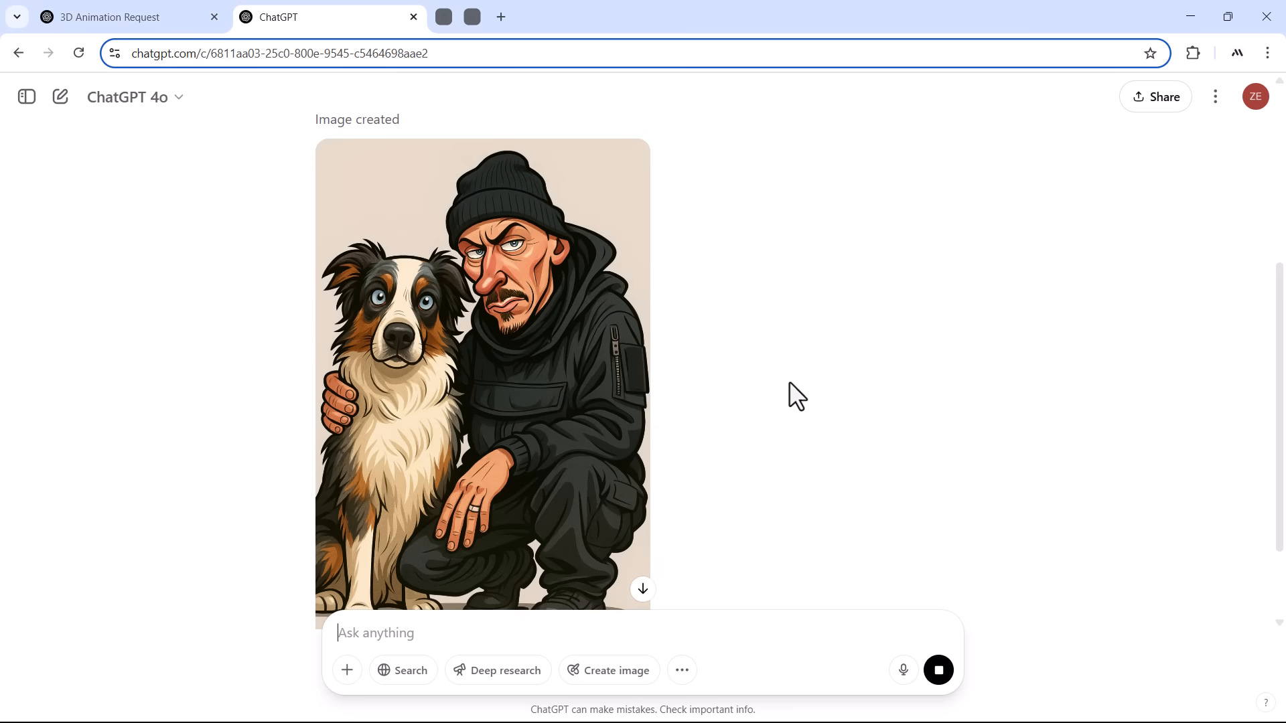
left_click(483, 378)
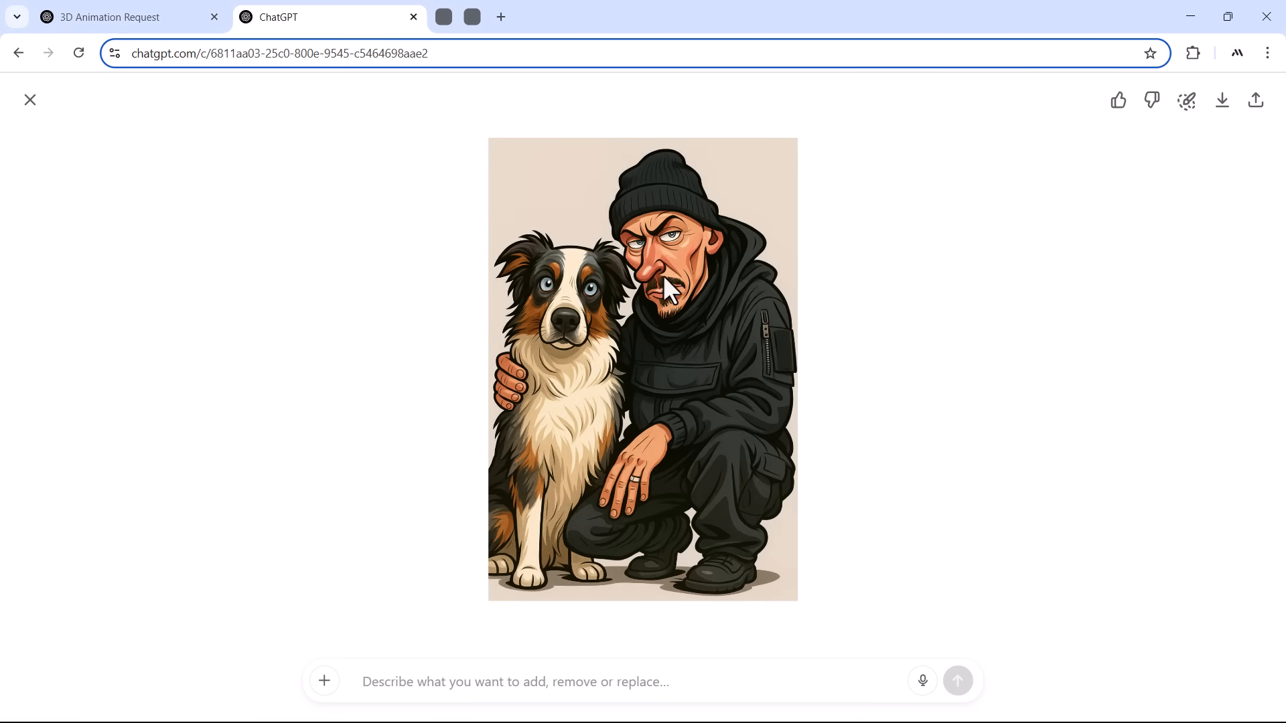
left_click(31, 99)
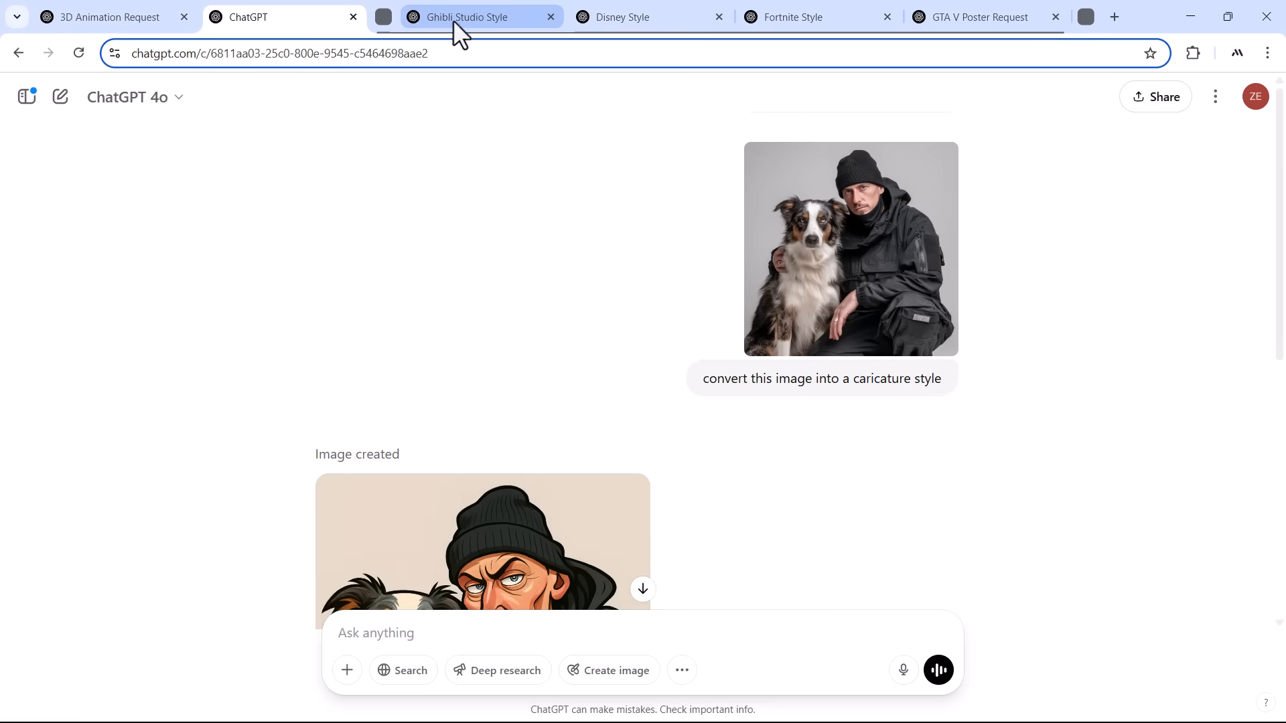
Browse the Ghibli Studio, Disney, Fortnite and GTA V Poster chats, scrolling to each generated image.
left_click(467, 16)
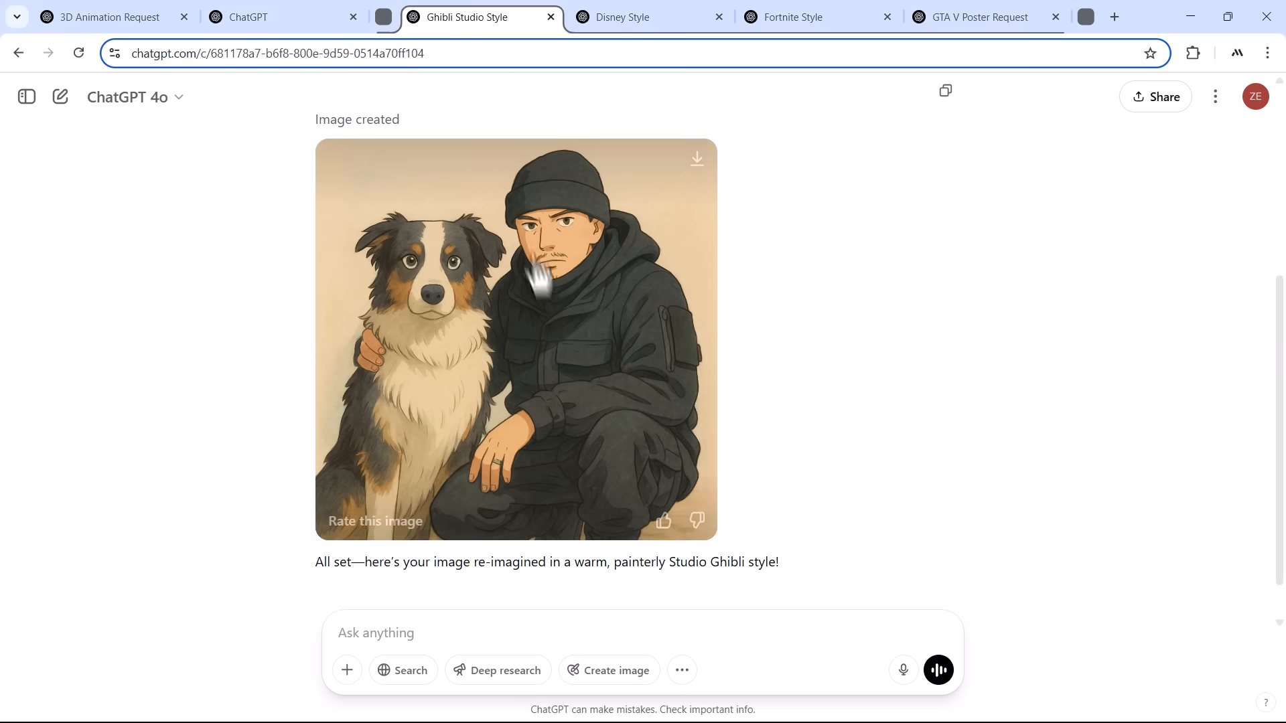
left_click(622, 16)
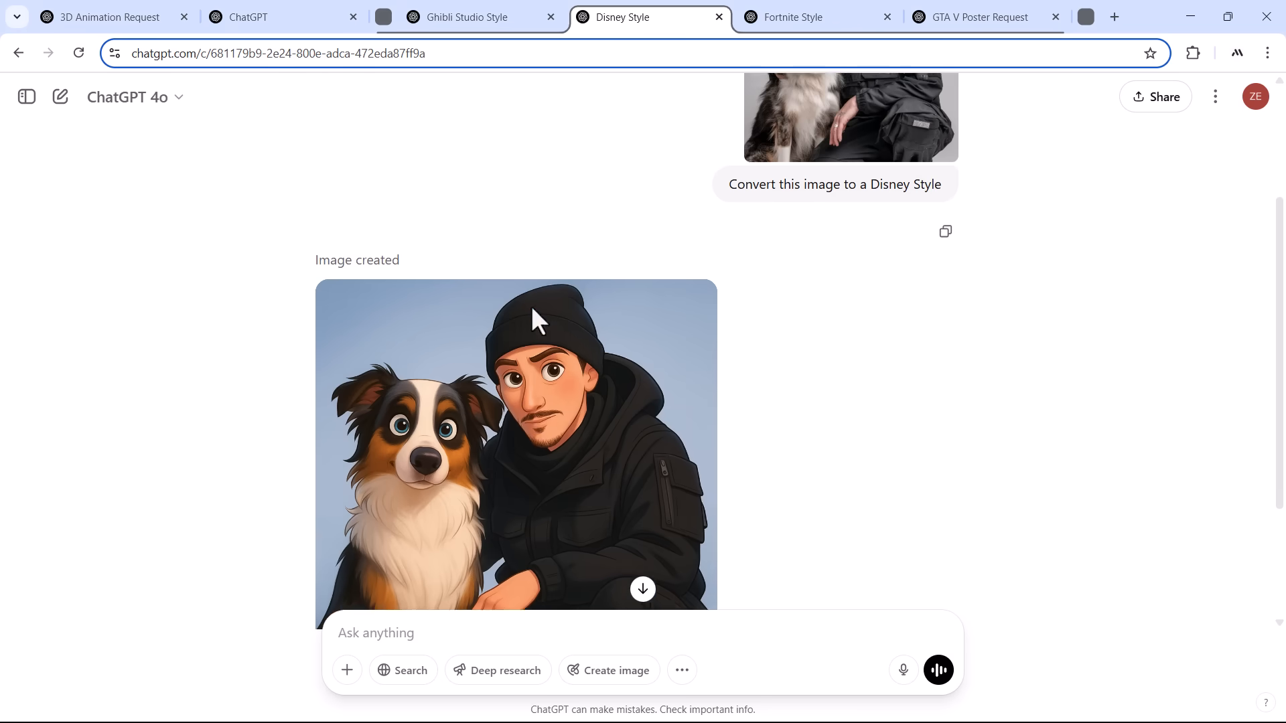
scroll("down", 3)
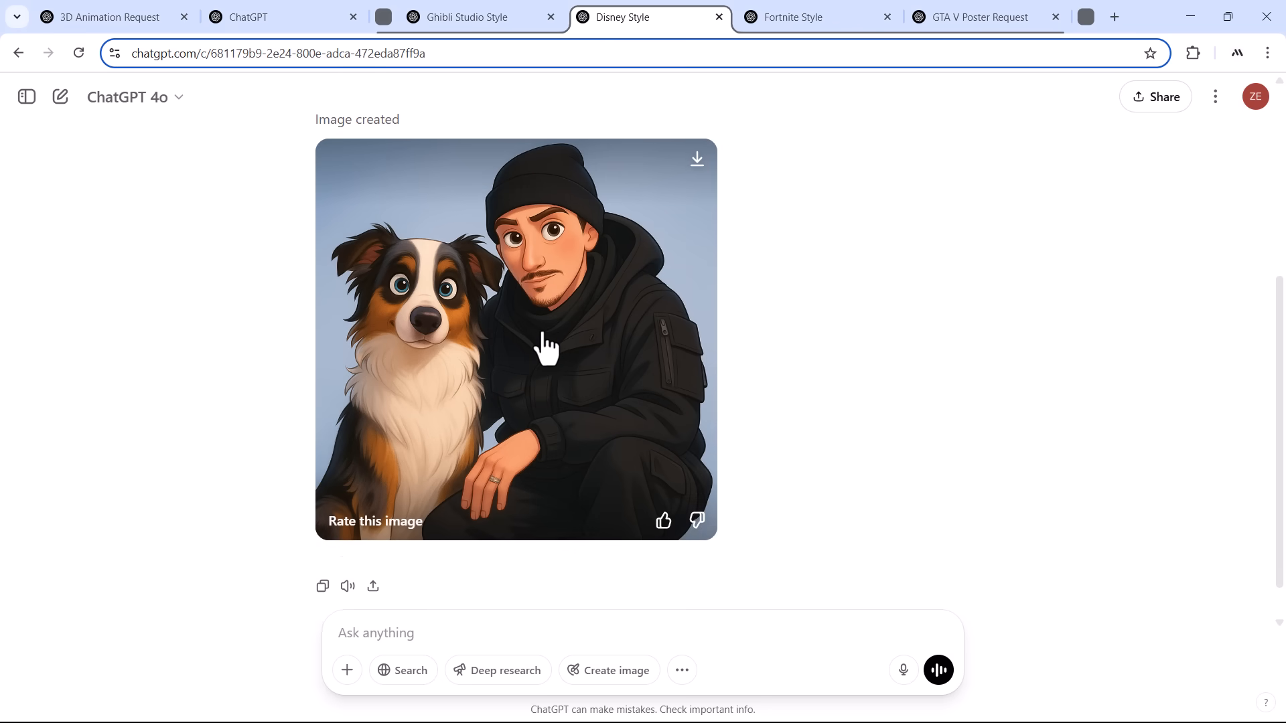
left_click(791, 16)
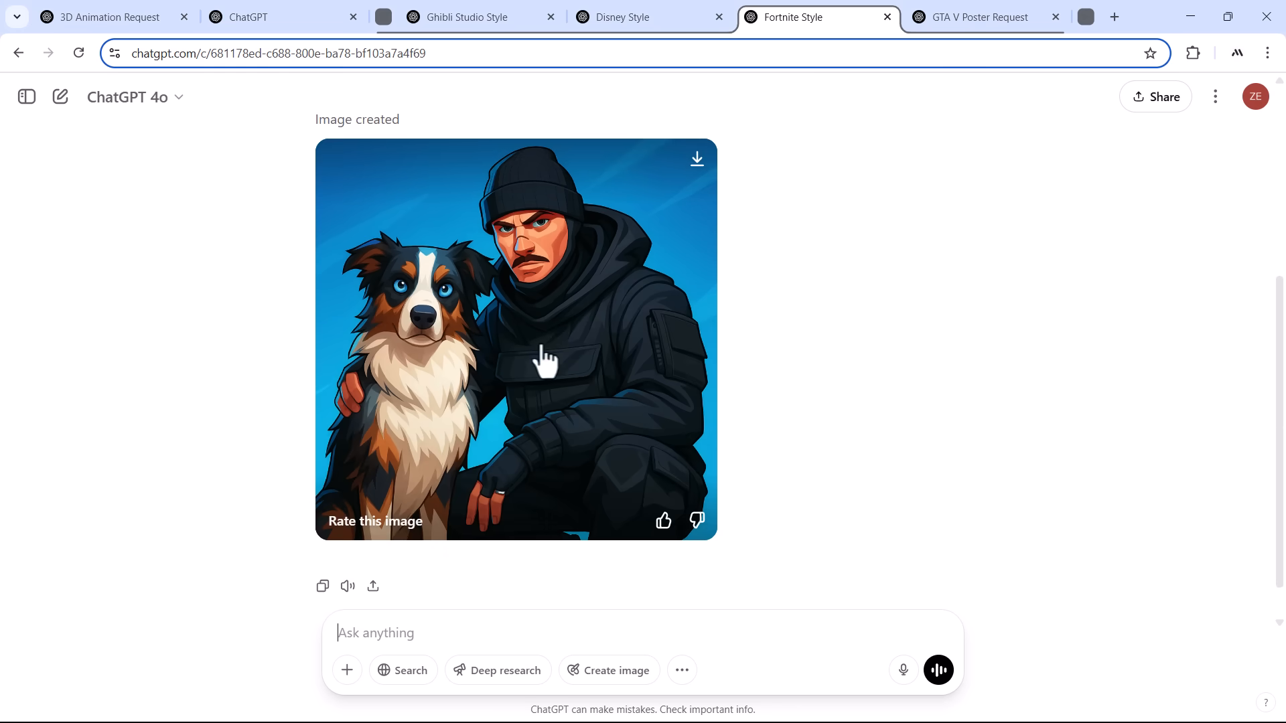
left_click(976, 16)
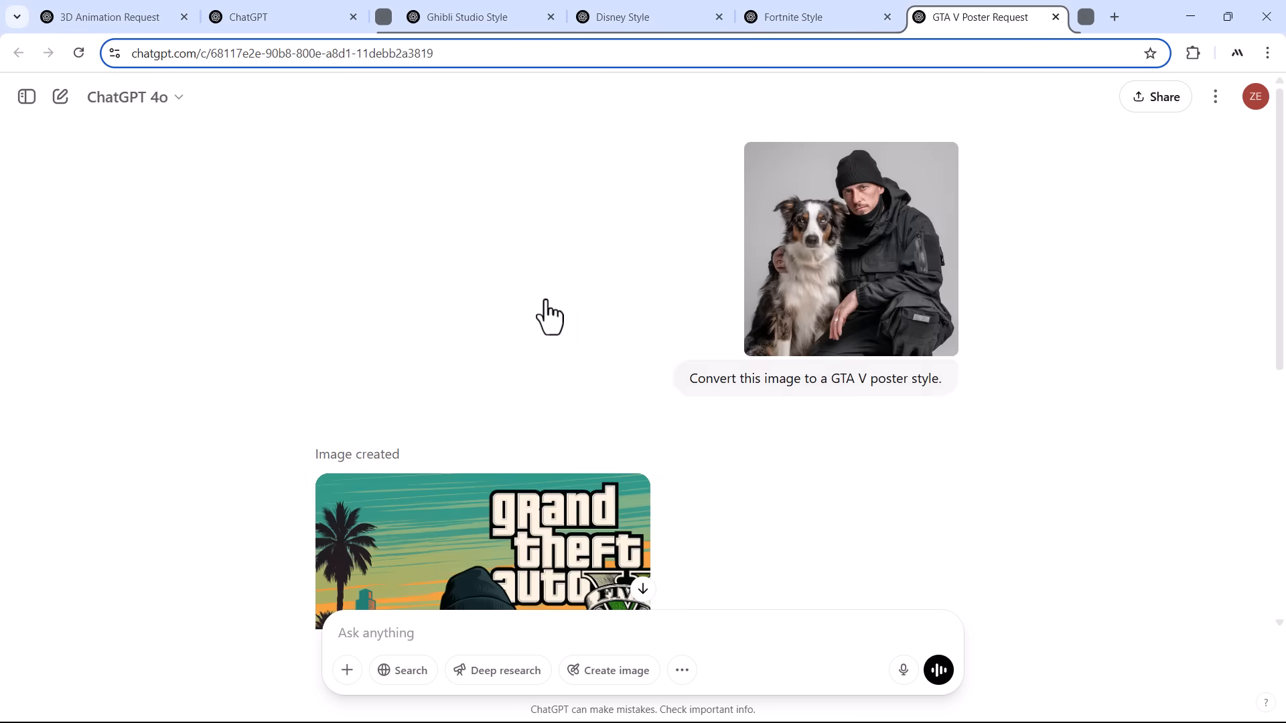
scroll("down", 3)
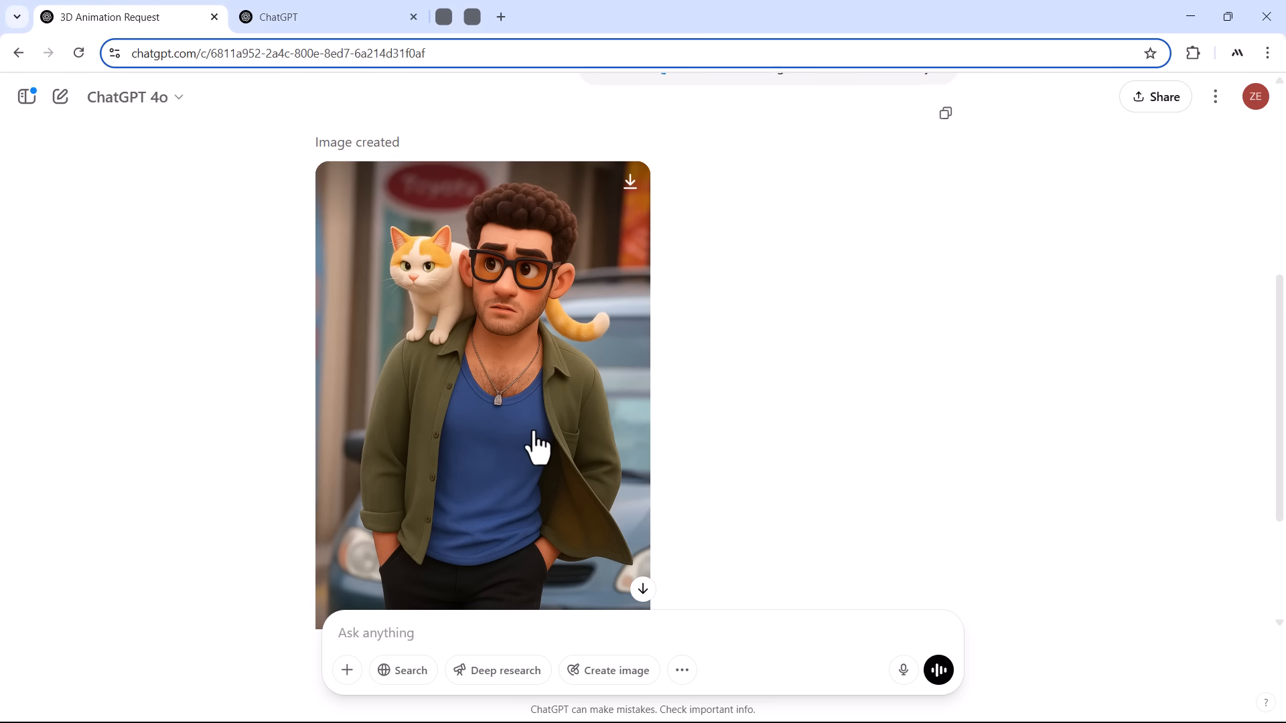
Scroll down to the generated cartoon of the man with the cat on his shoulder.
scroll("down", 3)
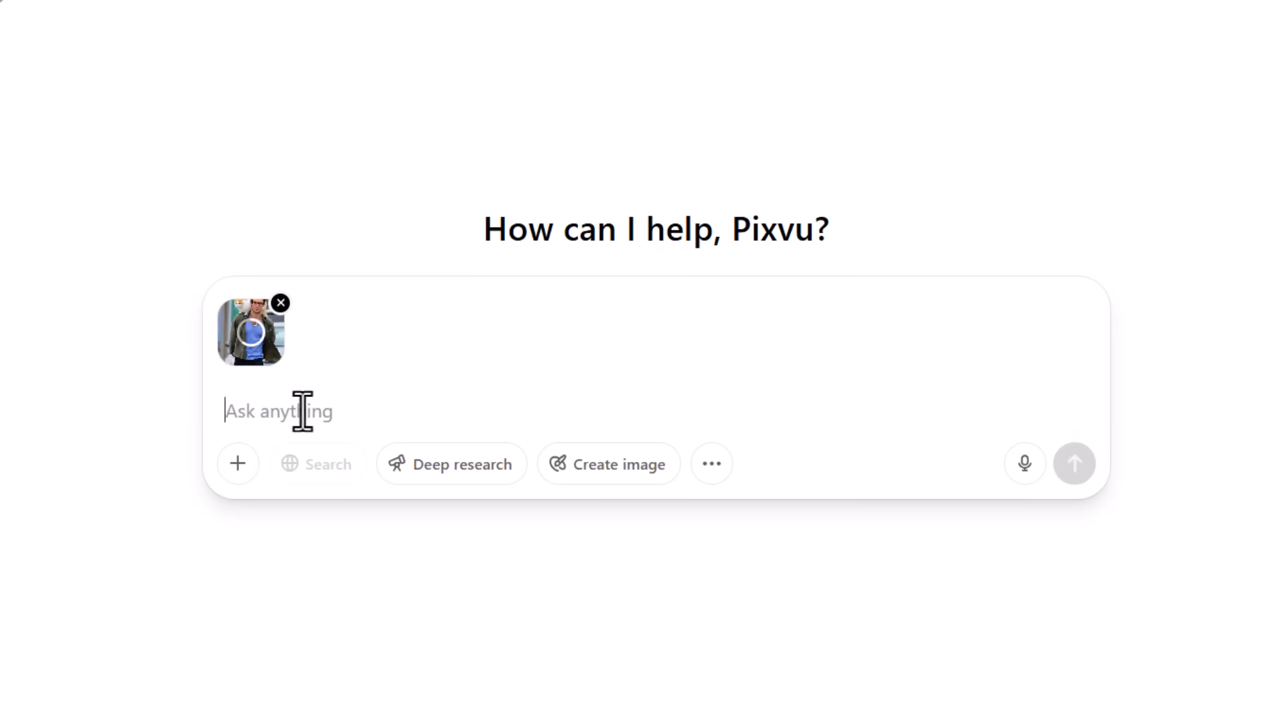
Send the photo with an ultra-realistic 3D animation character prompt mentioning textures and hair modeling.
type("Convert this image into a 3D animation character styles, in ultra-realistic 3d animation rendering, with smooth stylized textures, detailed fabric and hair modeling, and identical but expressive")
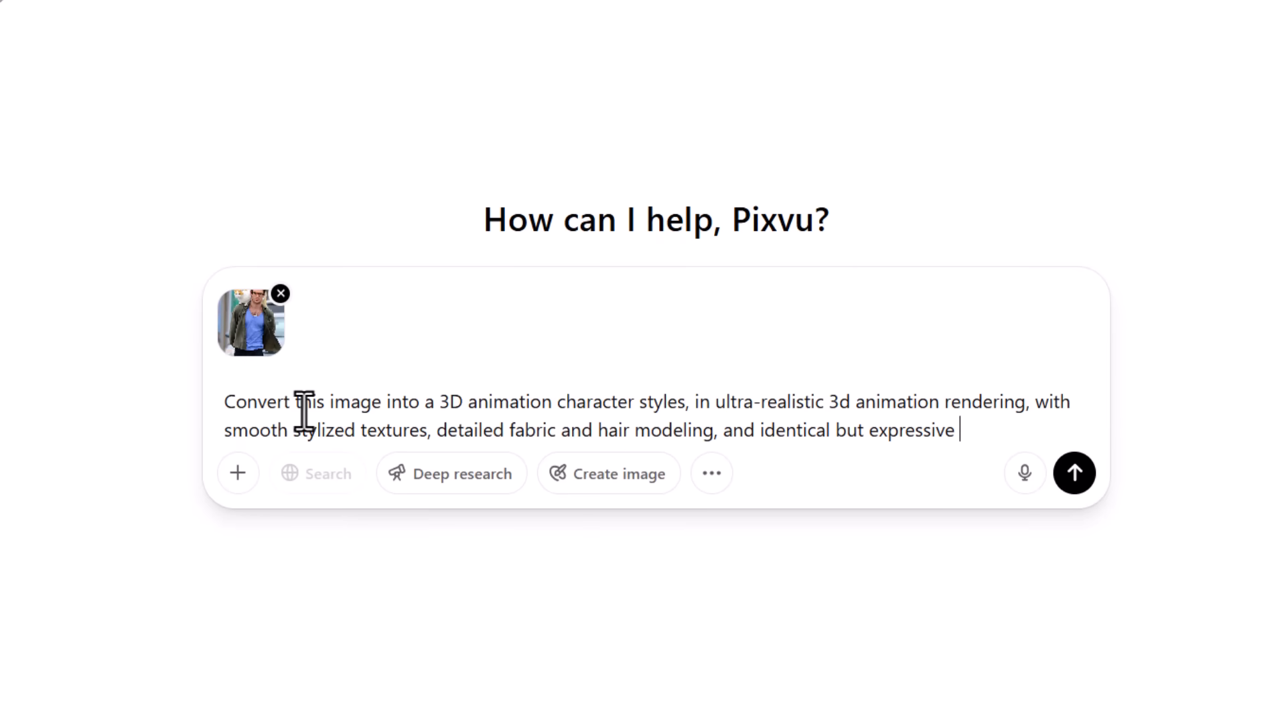
left_click(1072, 473)
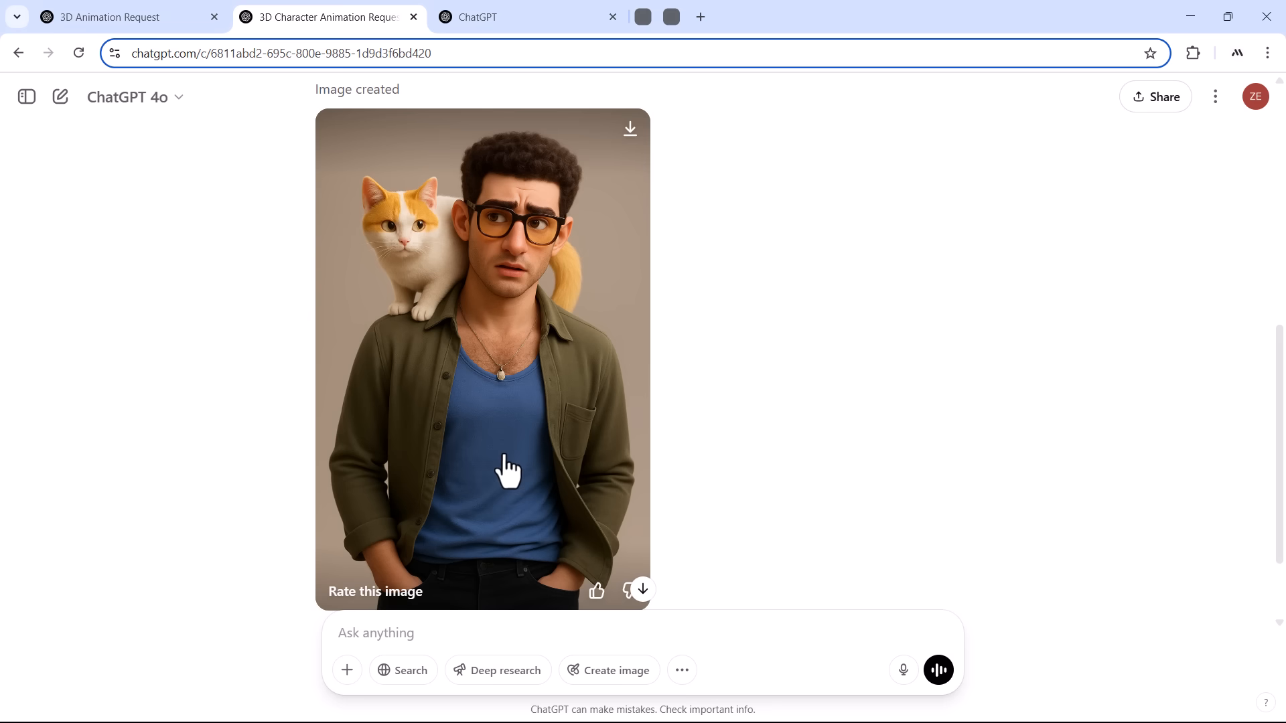
mouse_move(344, 283)
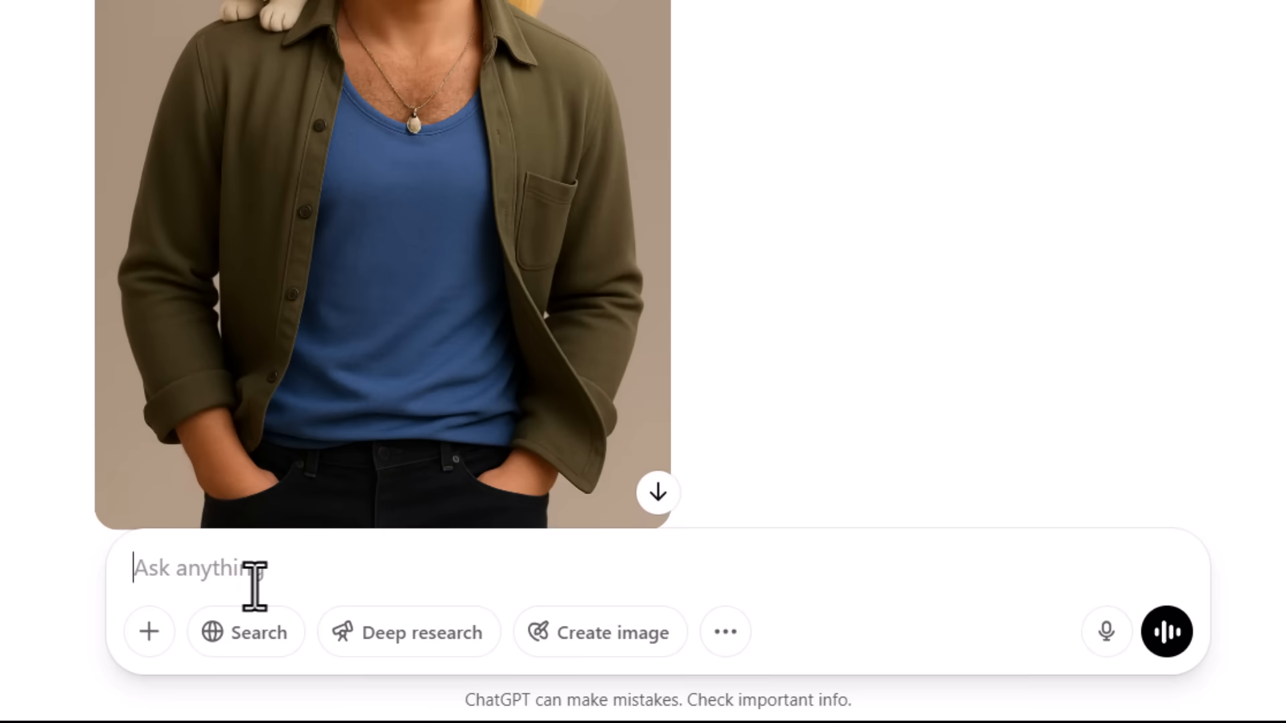
Request the shirt changed from blue to white with a Minecraft-style background of sea and a giant floating island.
type("Change the shirt color from blue to white, and add a")
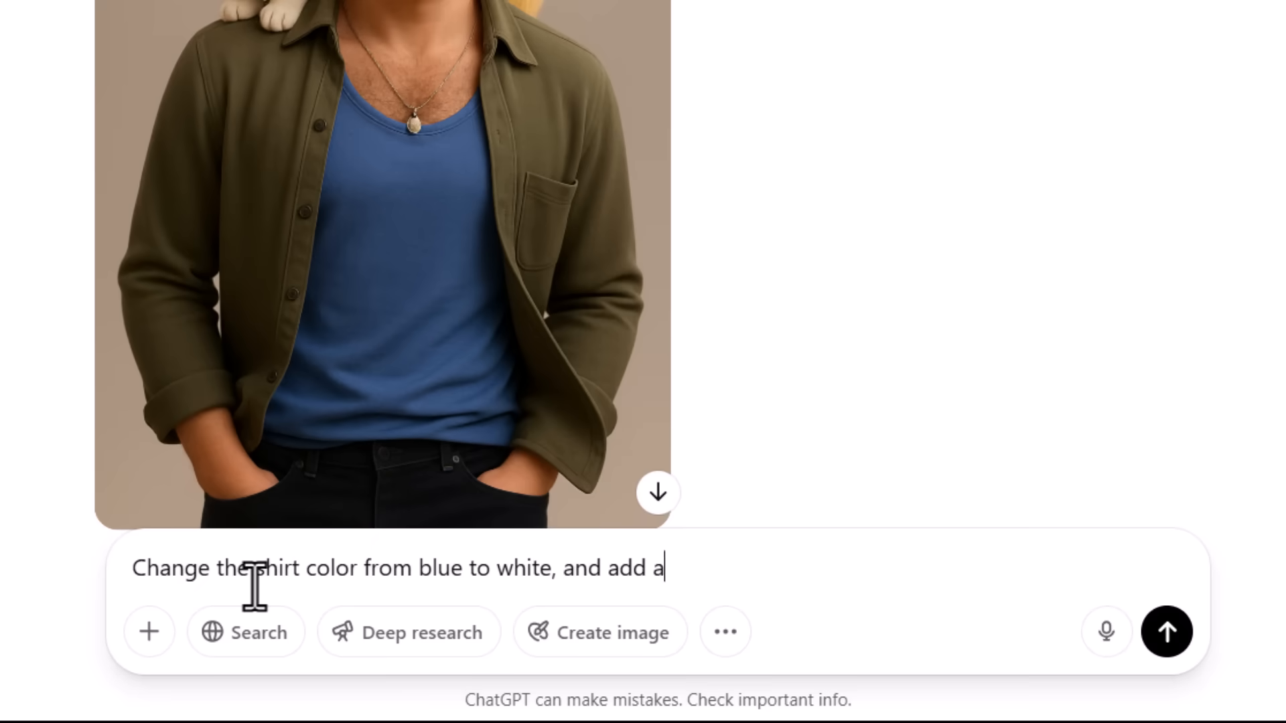
type("minecraft style background with a")
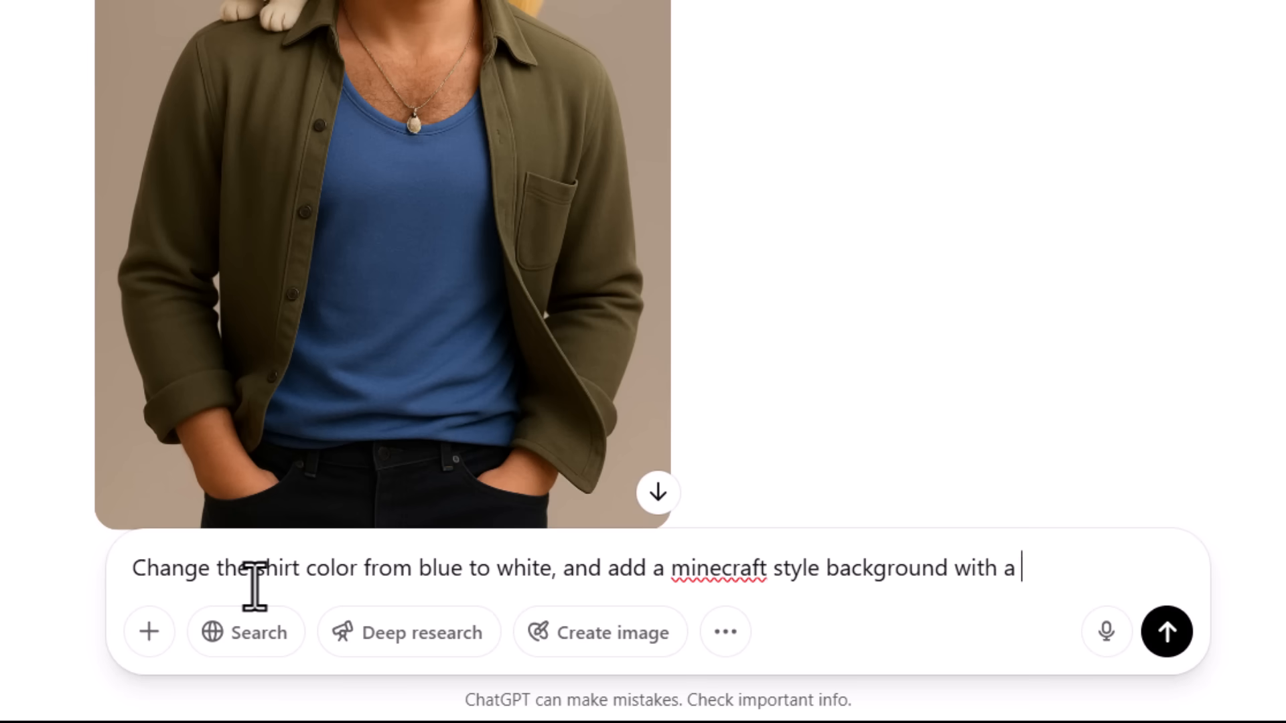
type("sea and a giant floating island")
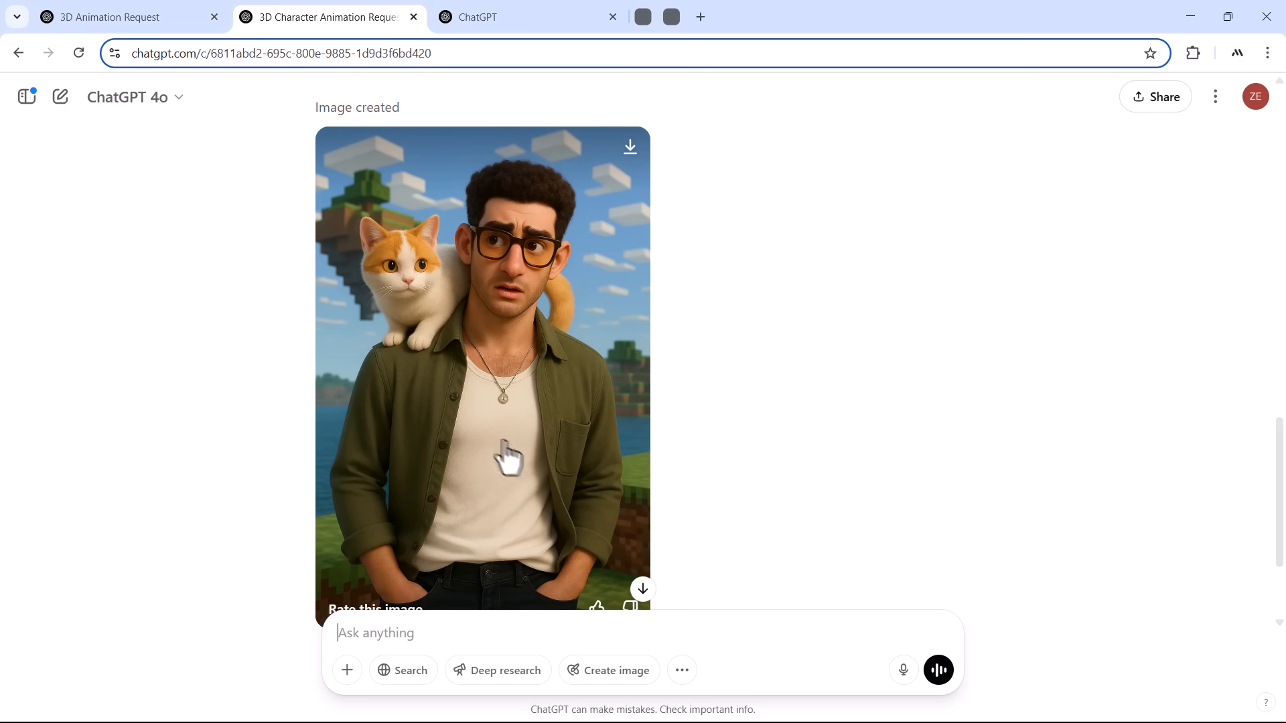
mouse_move(328, 377)
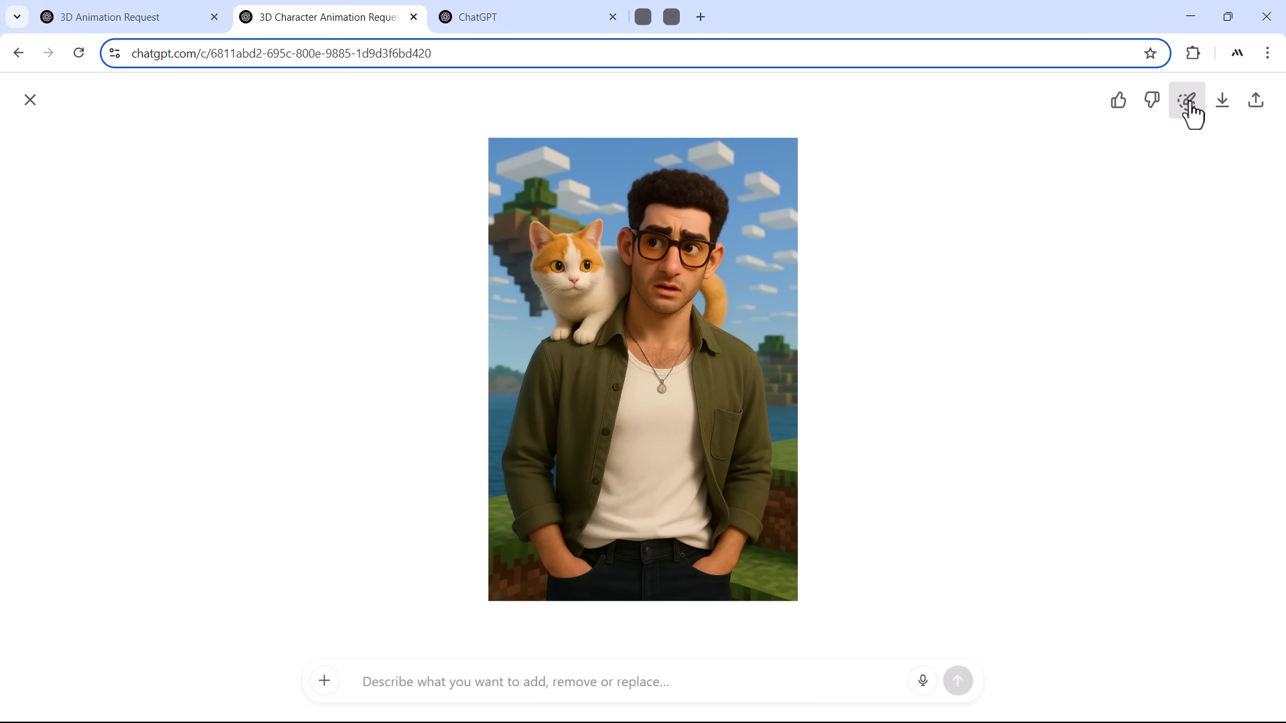
Mark the white sky blocks with the select tool and submit a request to remove them.
left_click(1186, 100)
type("remove these white blocks")
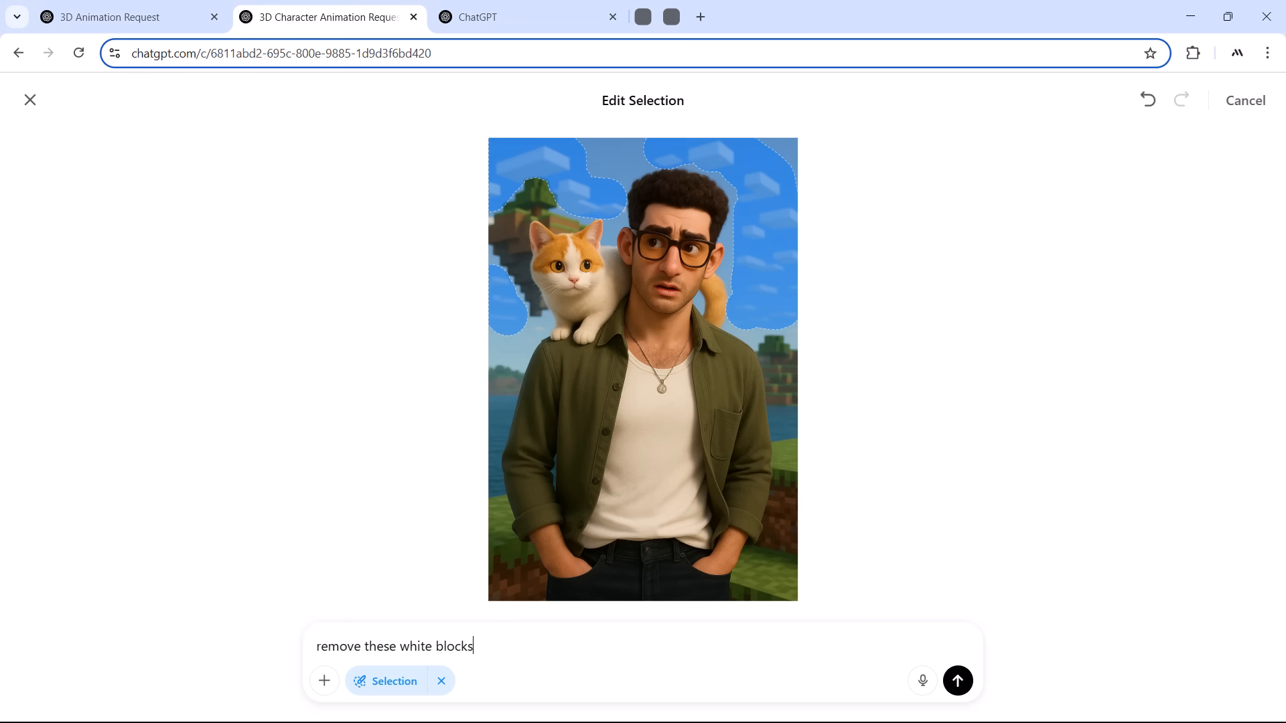
left_click(956, 680)
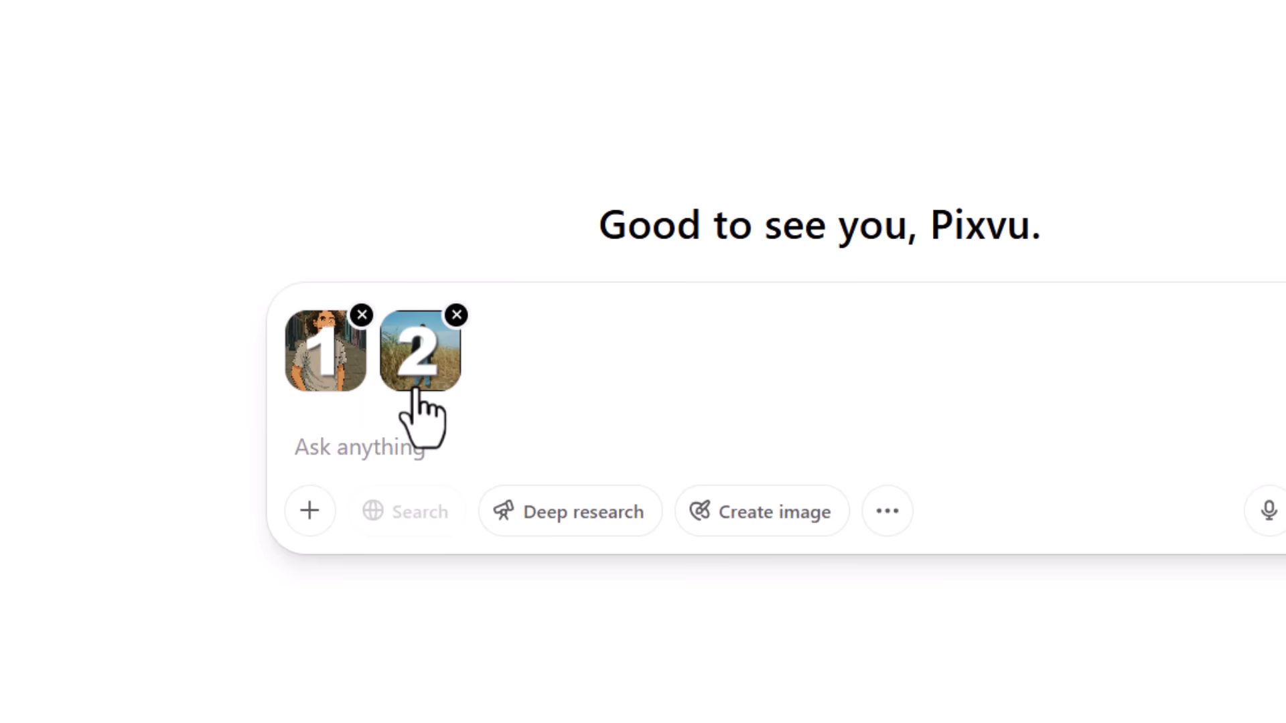
Send both images with a prompt to restyle the field photo in the first image's style.
type("Restyle the second image using the first")
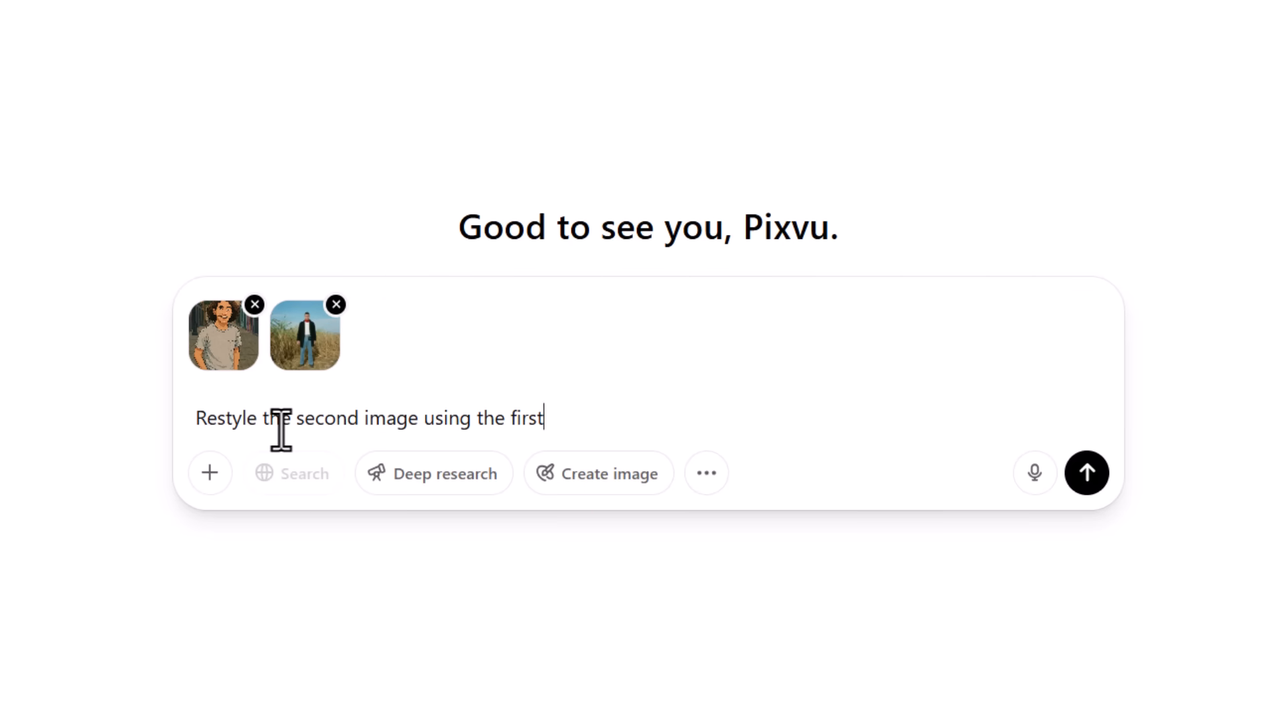
type("image style")
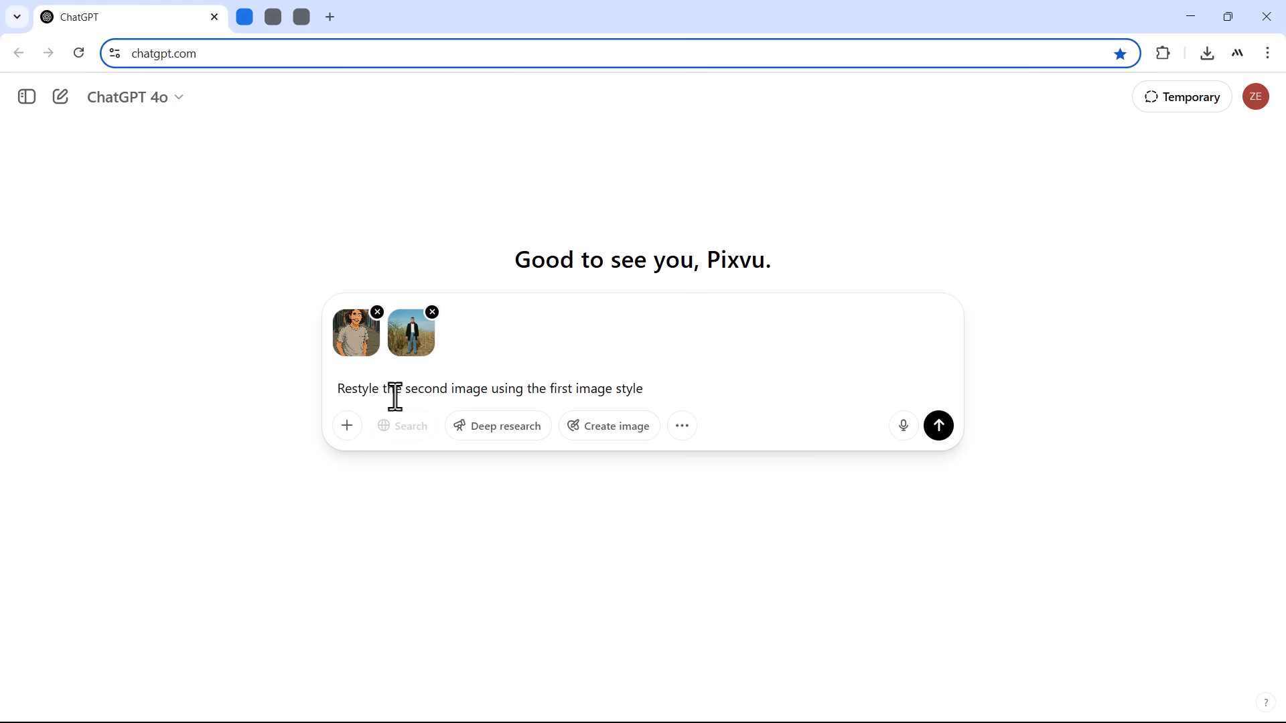
left_click(937, 426)
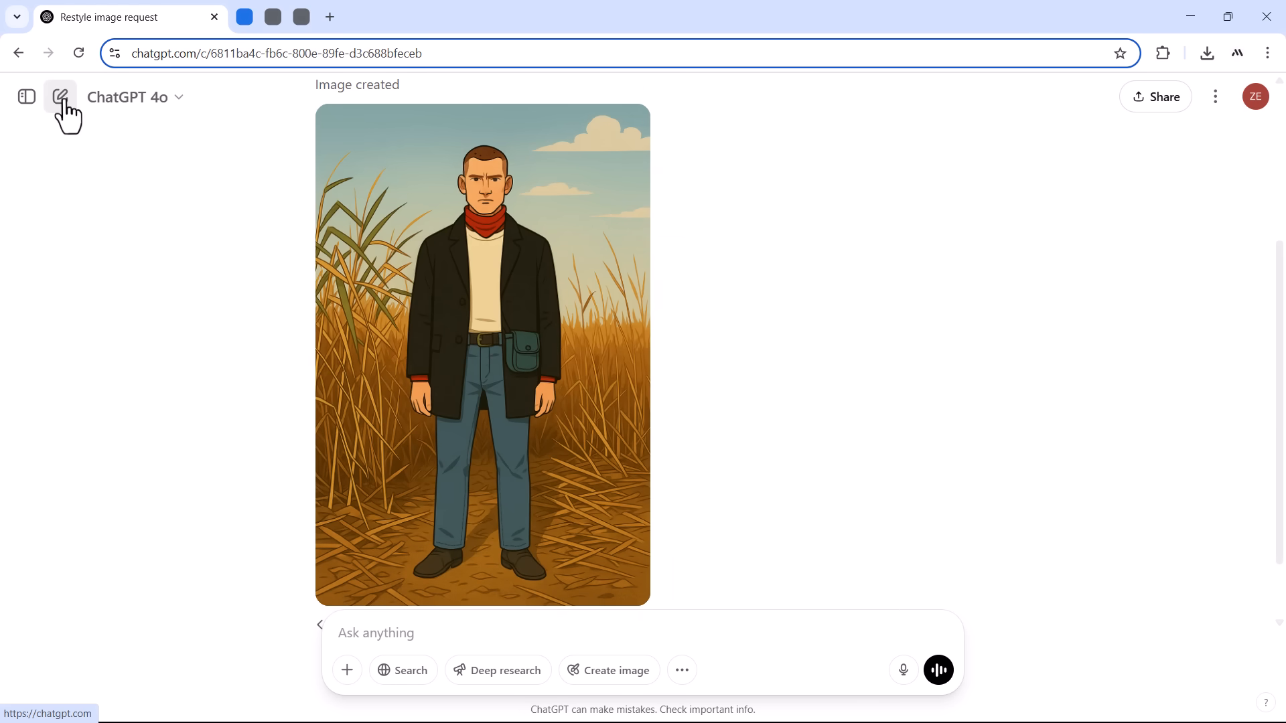
In a fresh chat send 'Restyle the second image using...' with the yellow-shirt reference, then start another new chat.
left_click(61, 97)
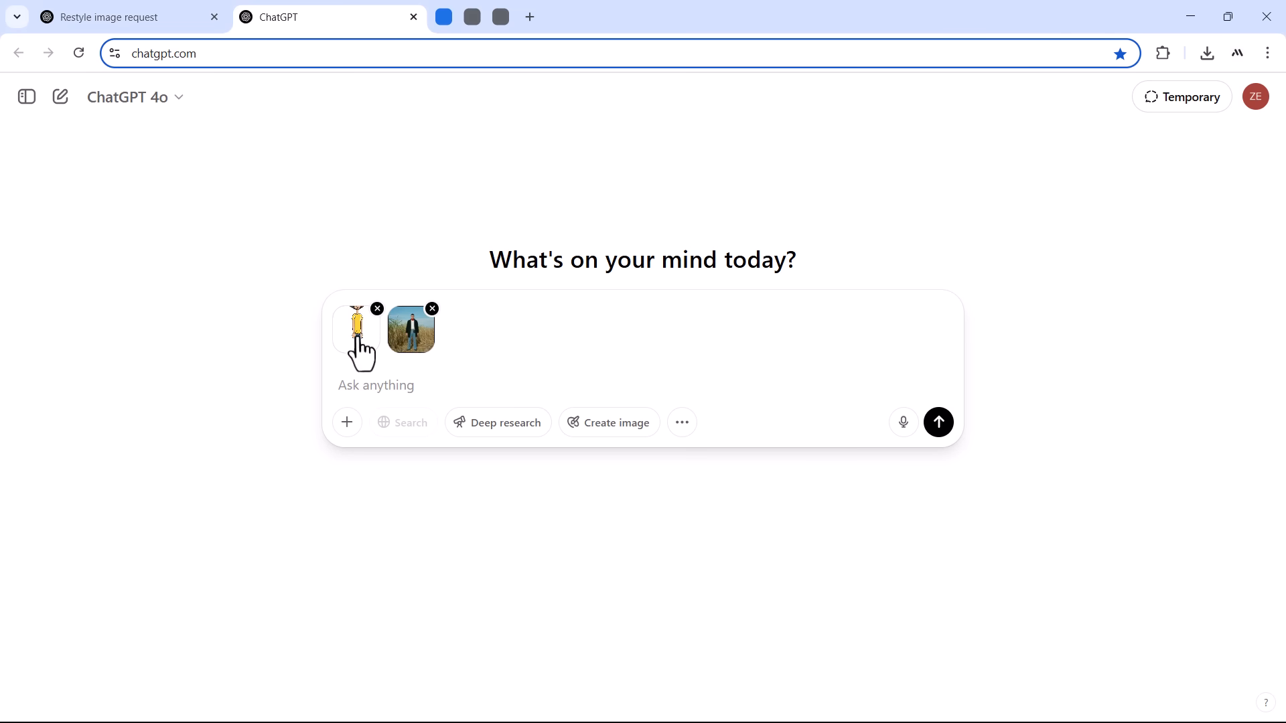
type("Restyle the second image usin")
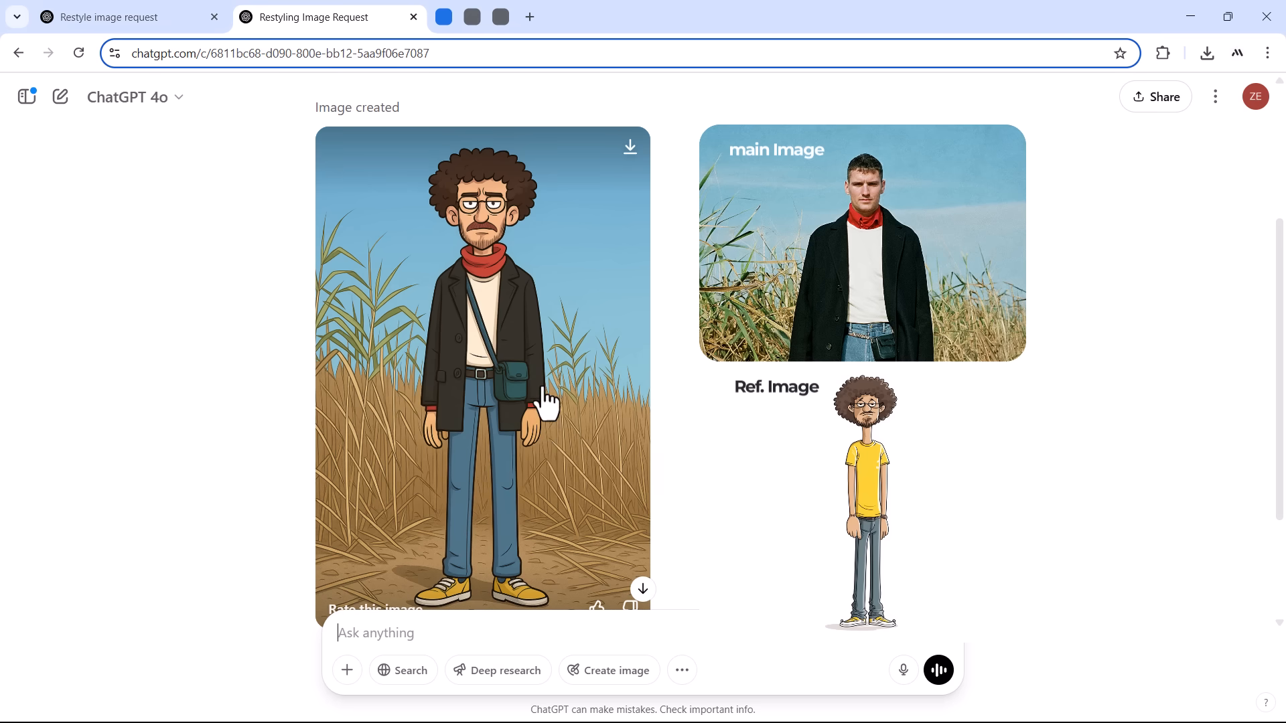
mouse_move(495, 229)
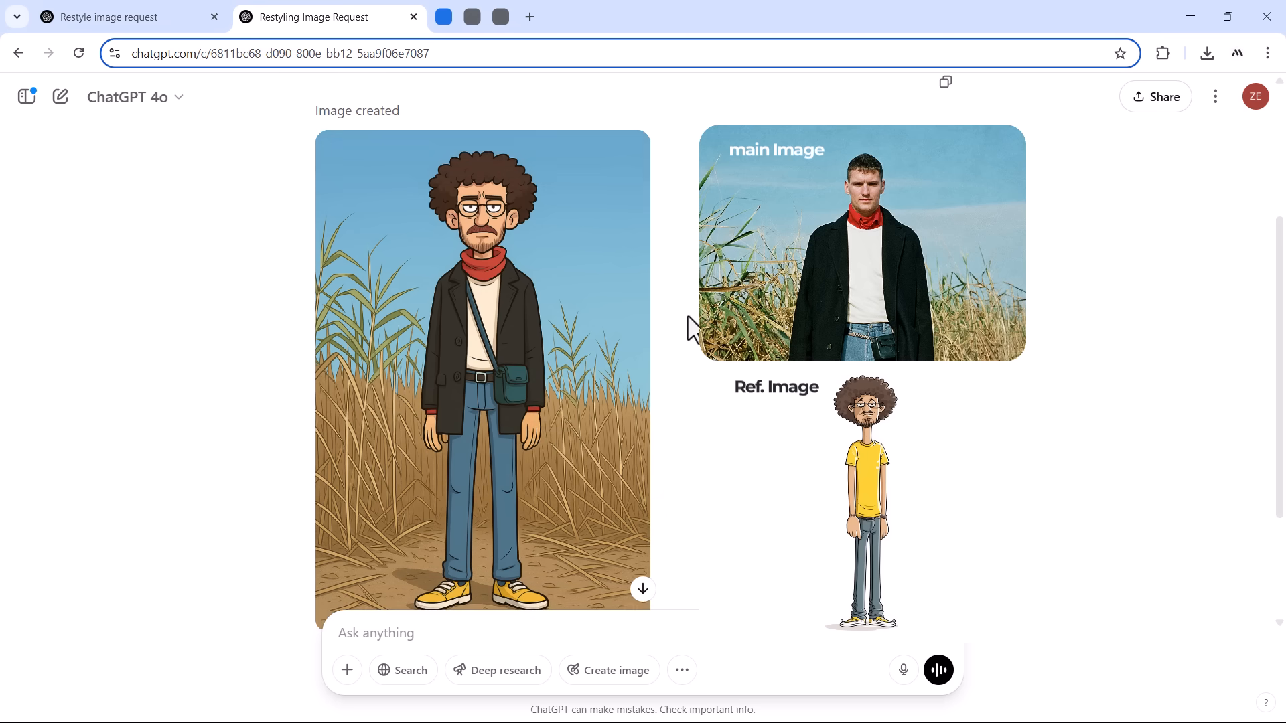
left_click(61, 96)
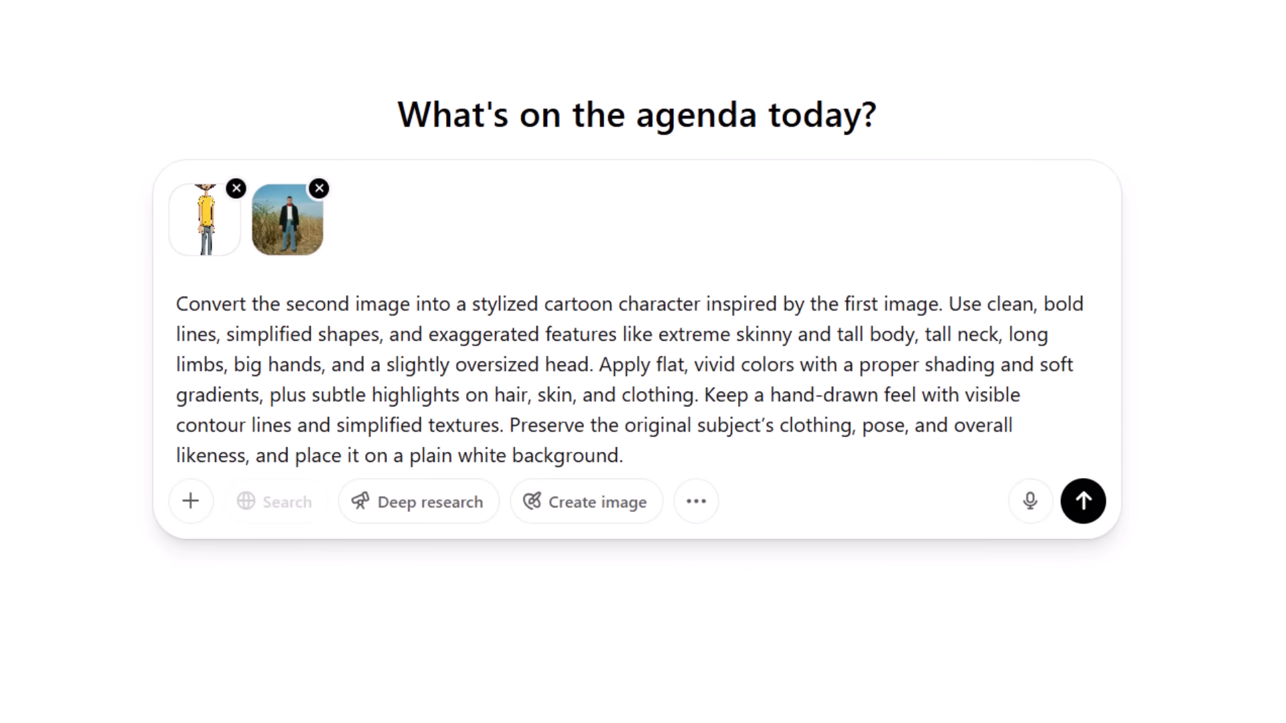
Send the detailed tall, skinny cartoon on white background prompt and scroll to the generated result.
left_click(1082, 501)
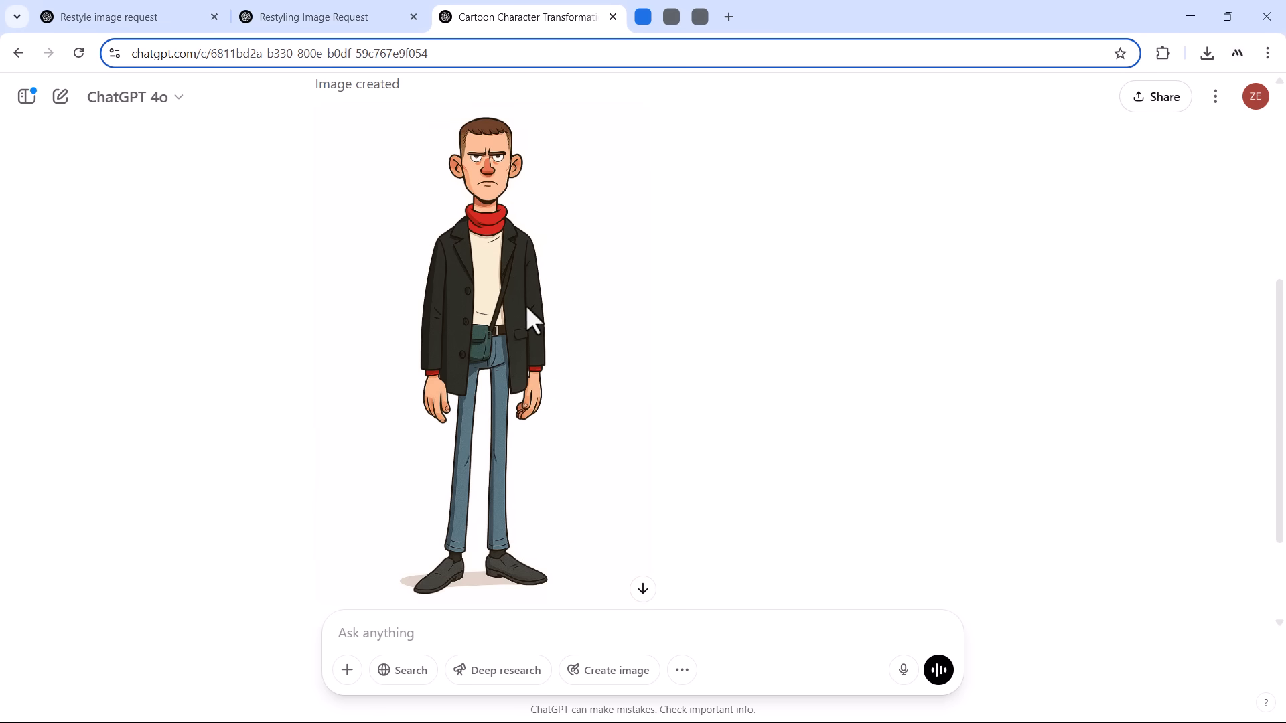
scroll("down", 3)
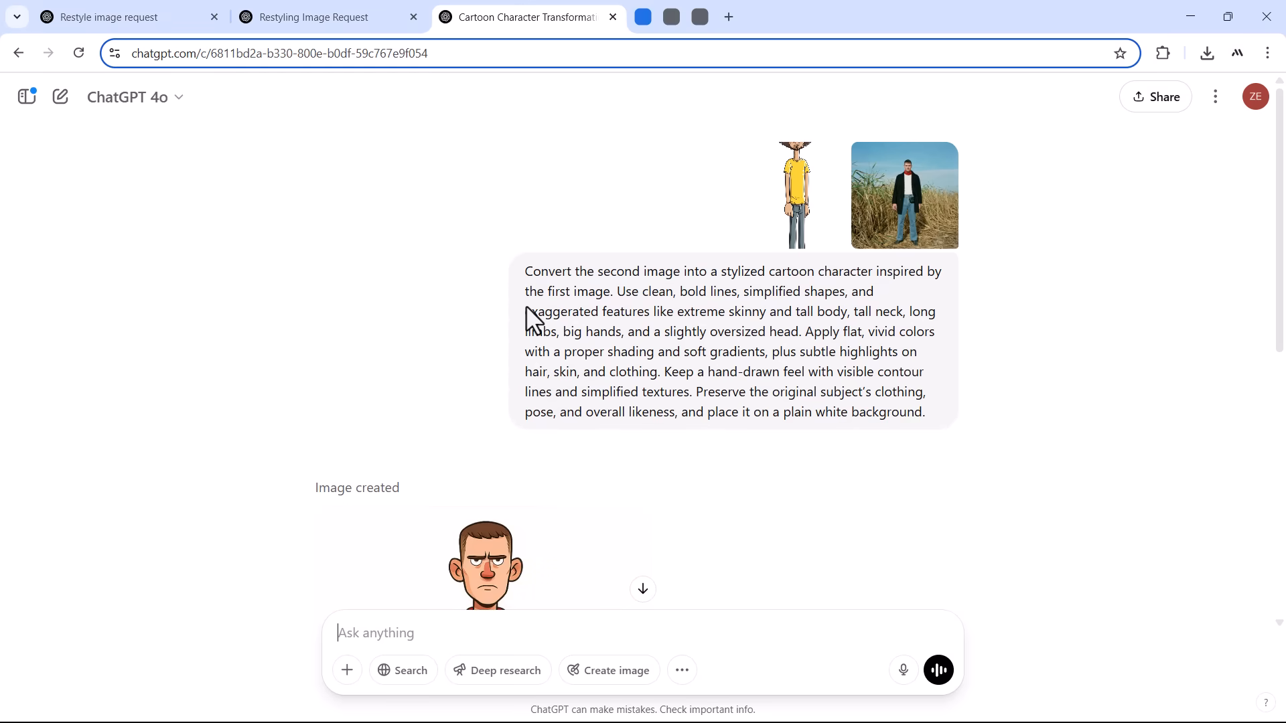
Review the image style conversion chat, previewing the yellow-sweater reference illustration full size.
left_click(802, 16)
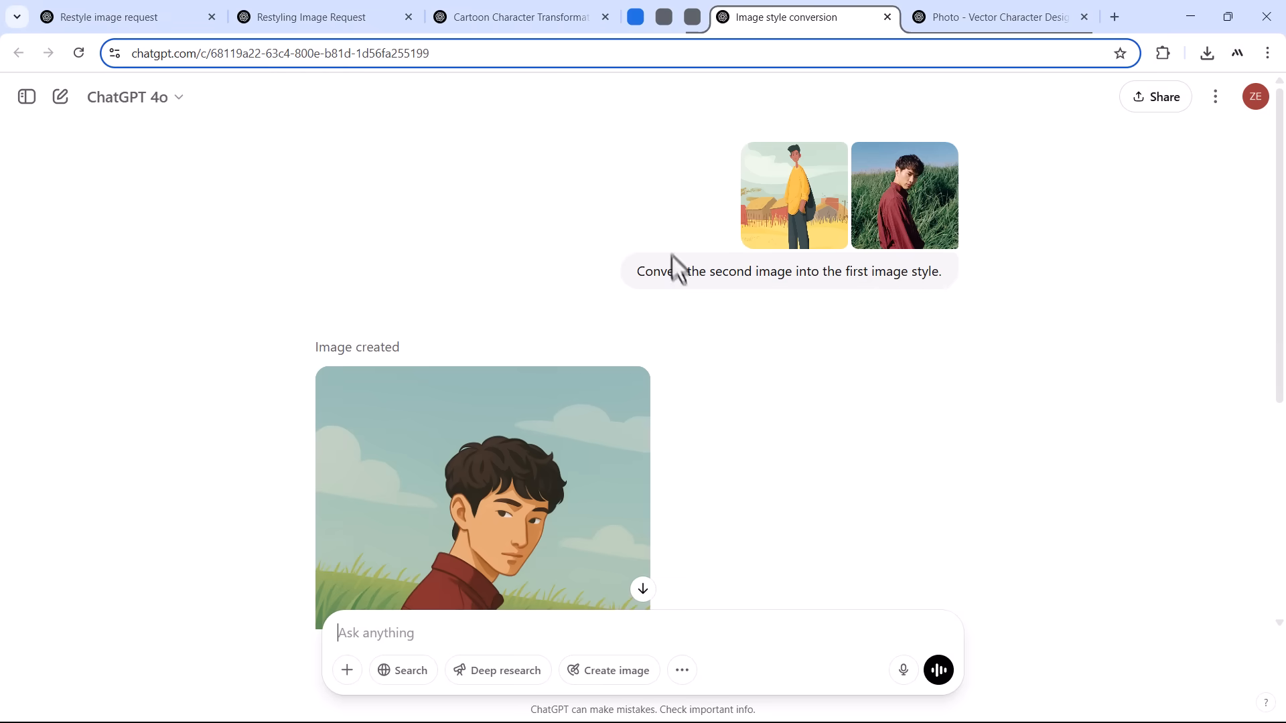
left_click(793, 194)
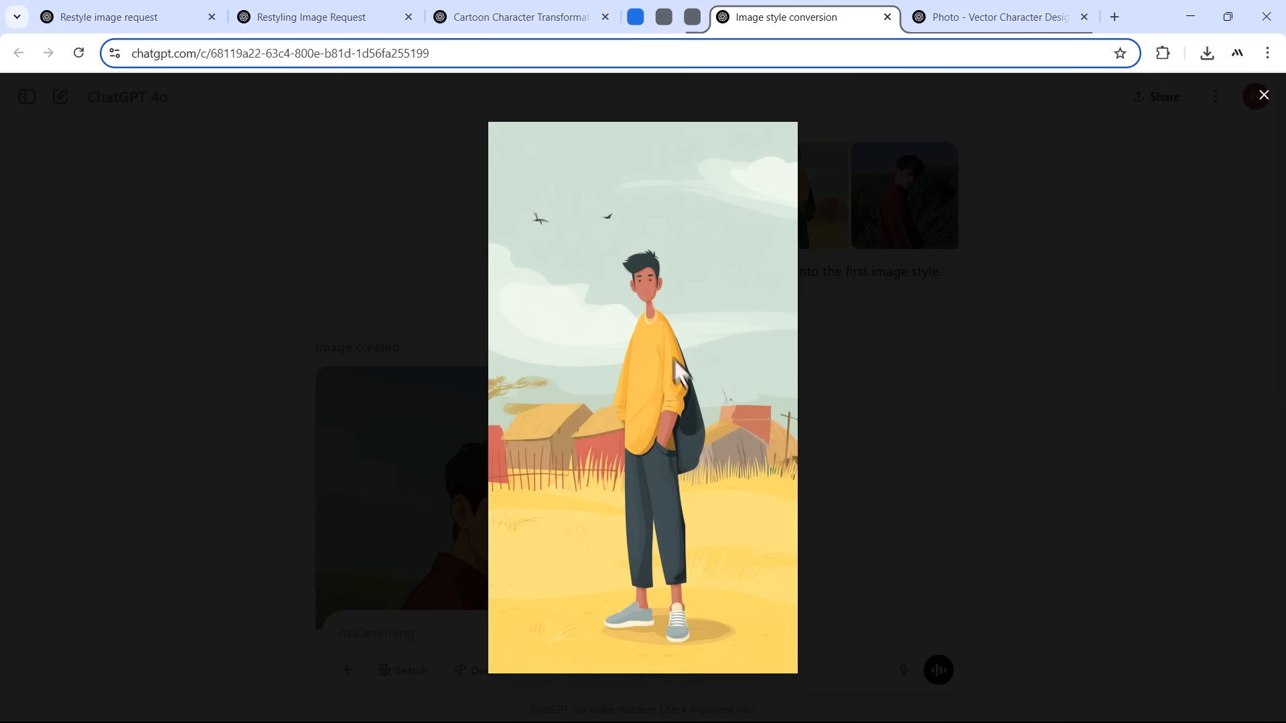
mouse_move(648, 344)
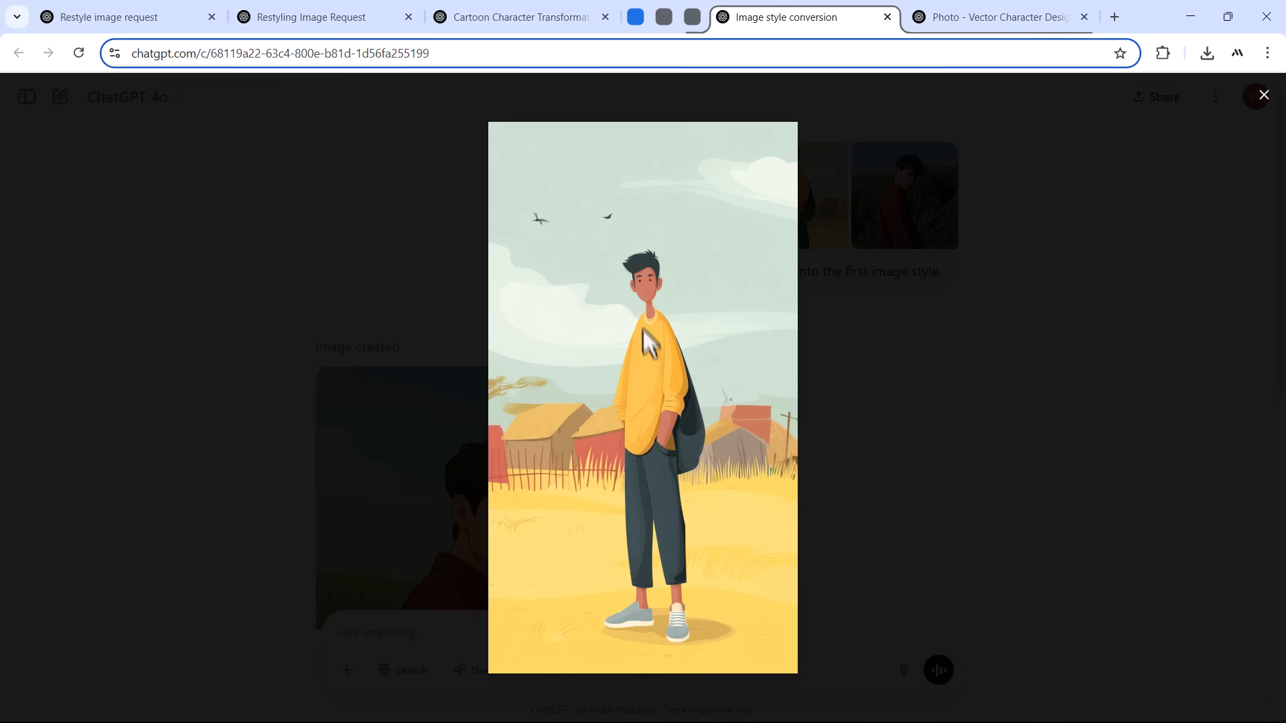
left_click(1263, 94)
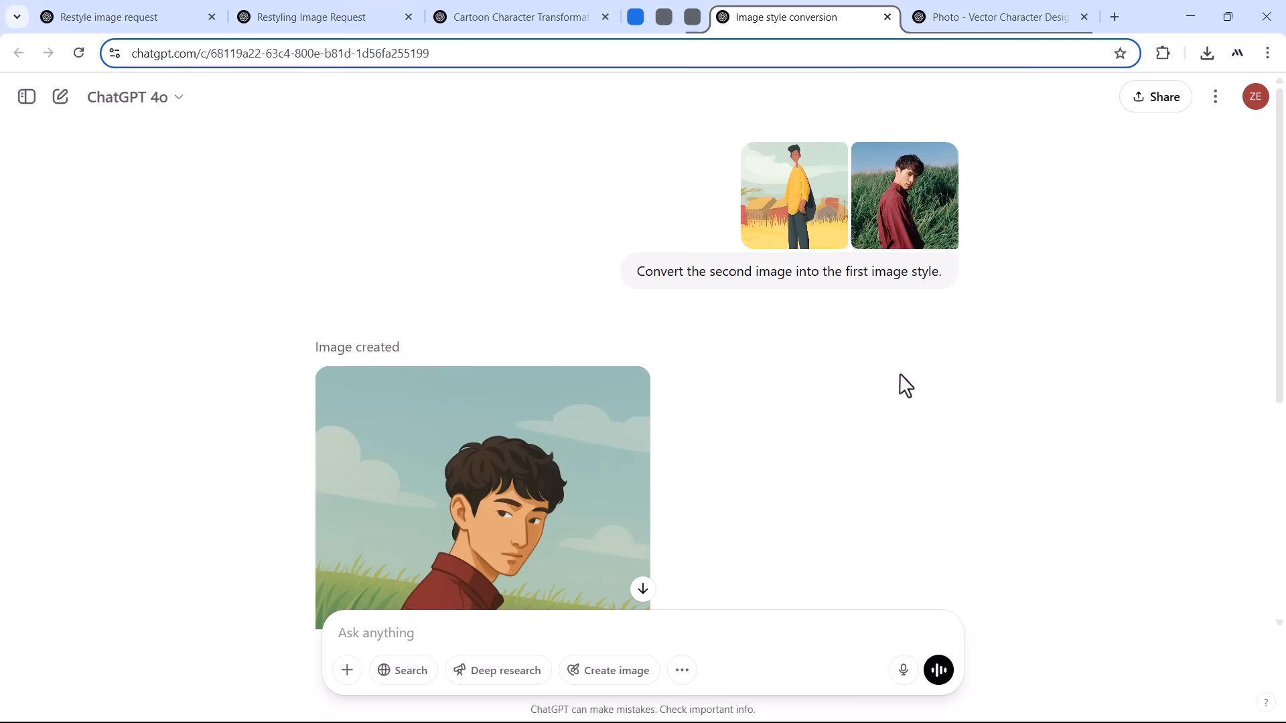
left_click(904, 196)
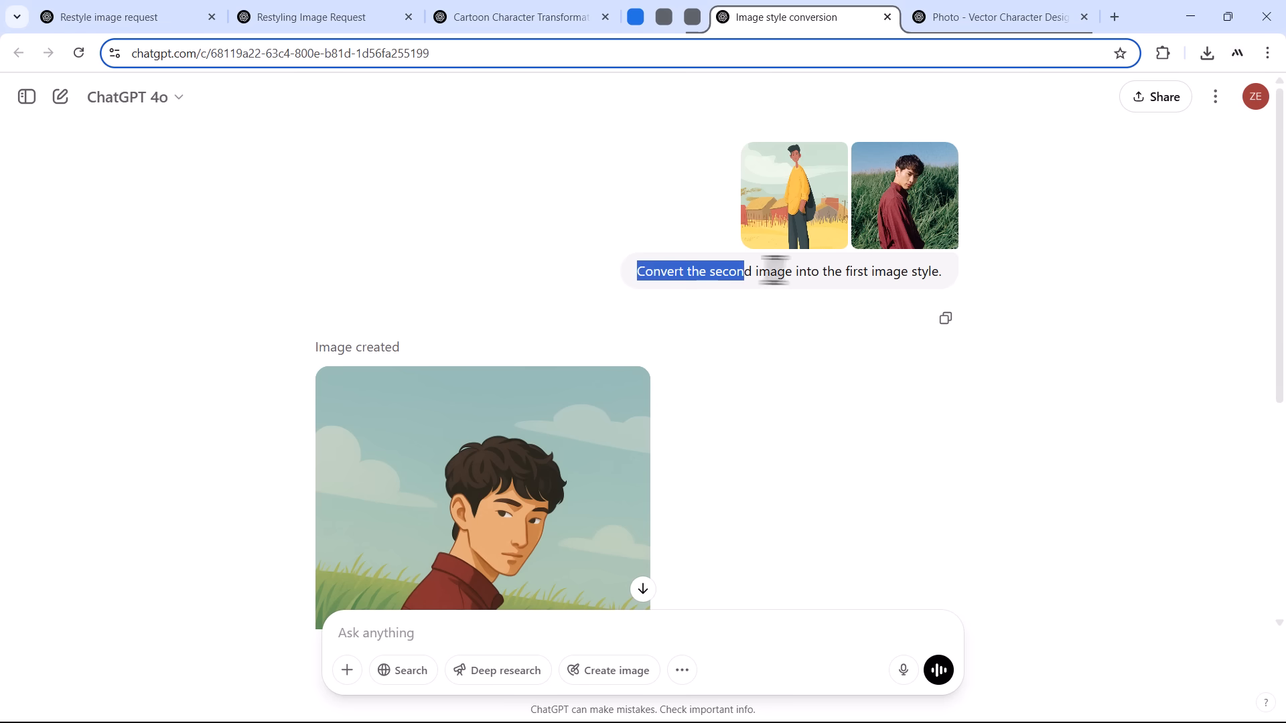
scroll("down", 3)
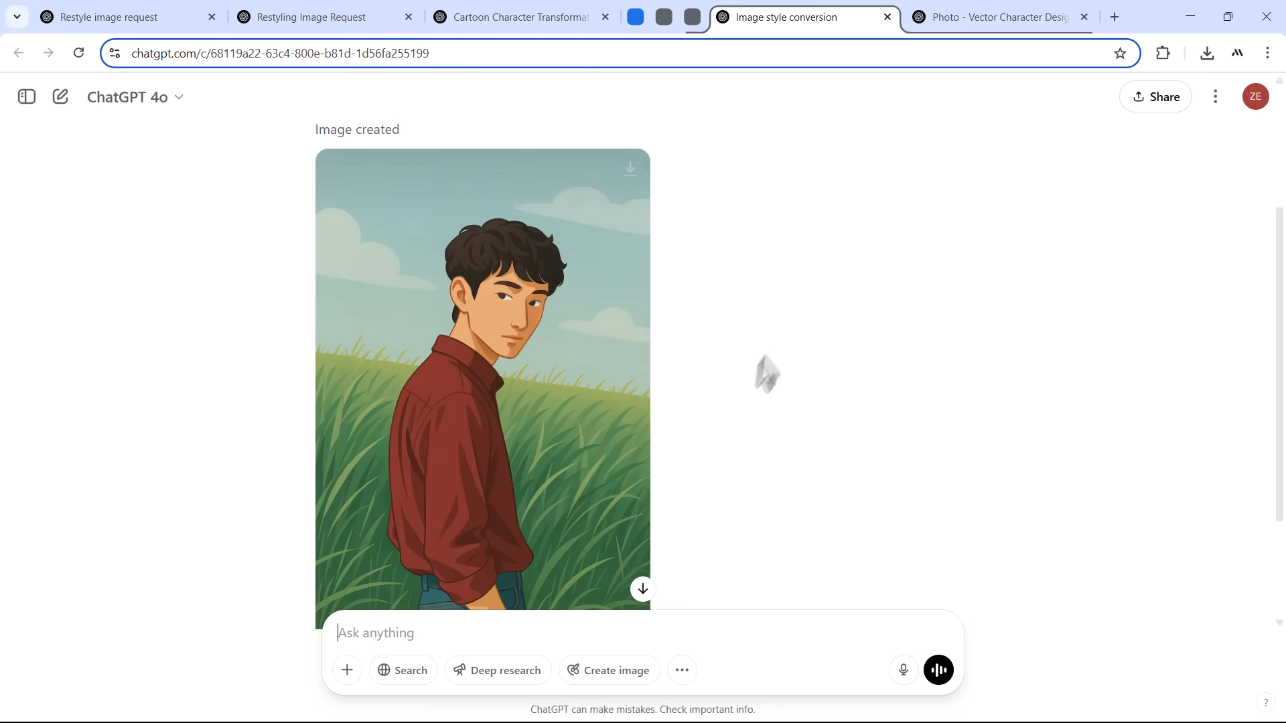
Bring up the Vector Character Design chat with the field photo and vector-style prompt.
left_click(997, 17)
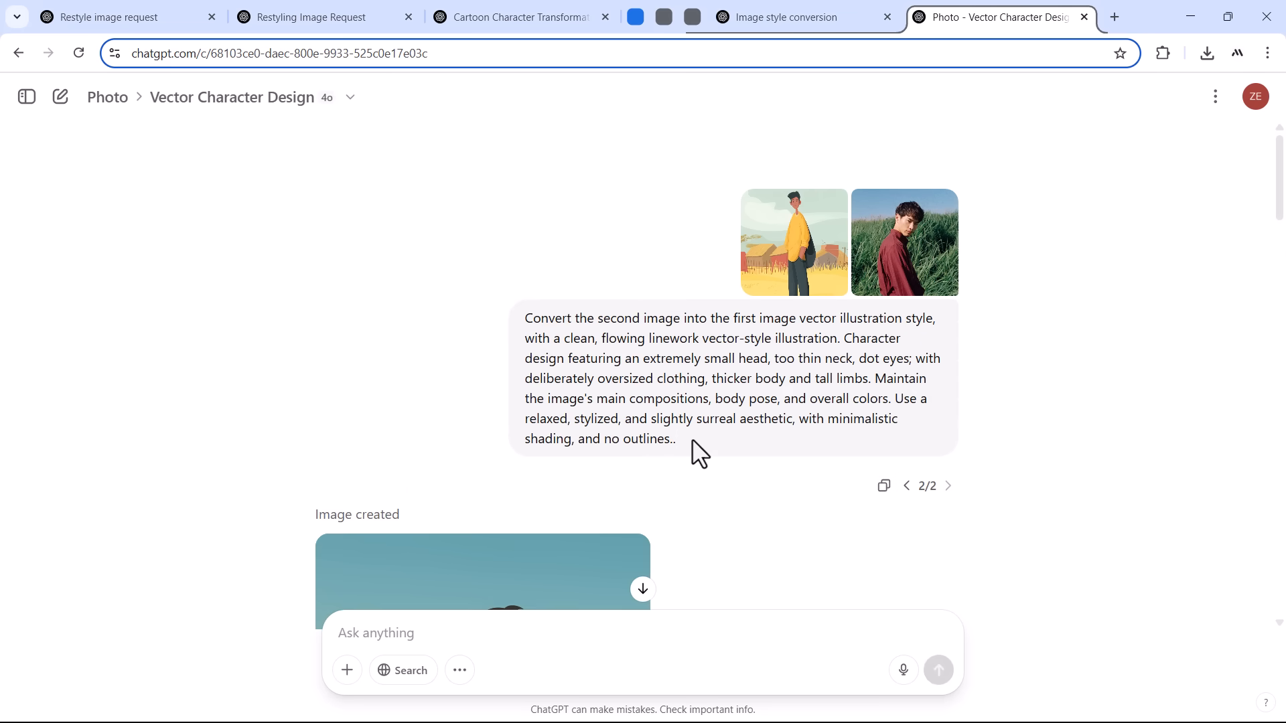
scroll("down", 3)
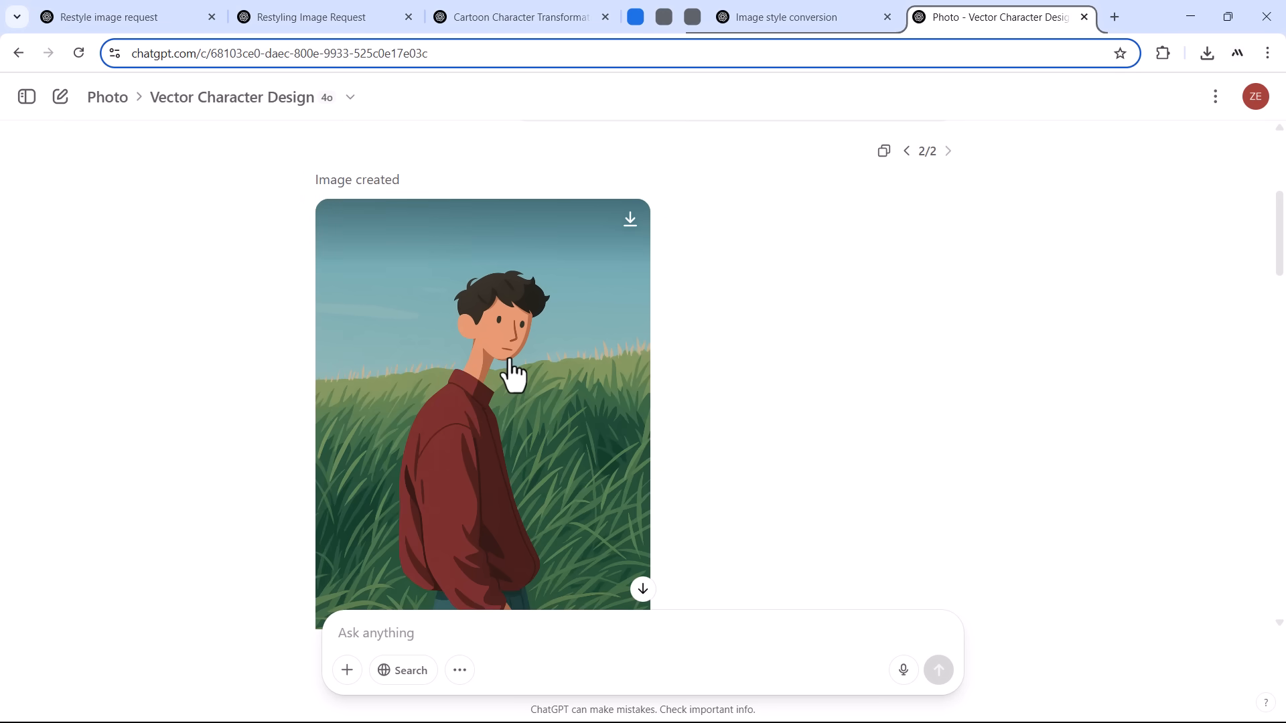
mouse_move(537, 332)
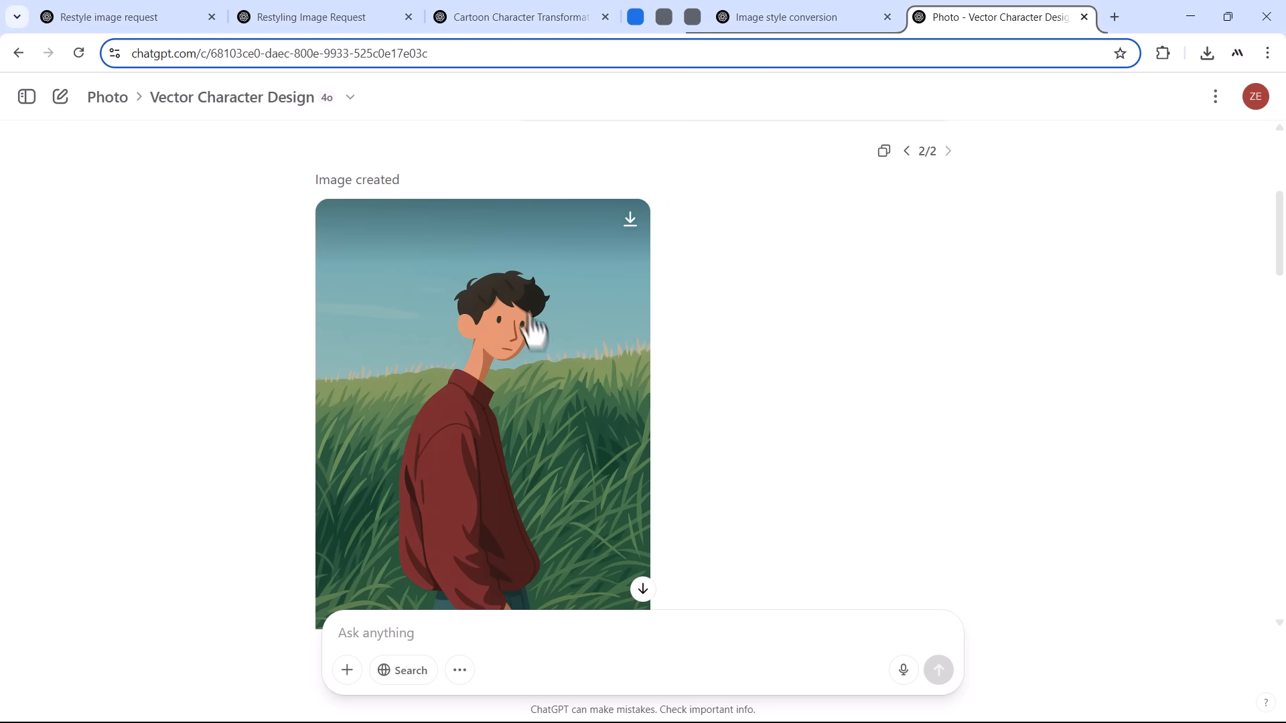
scroll("down", 3)
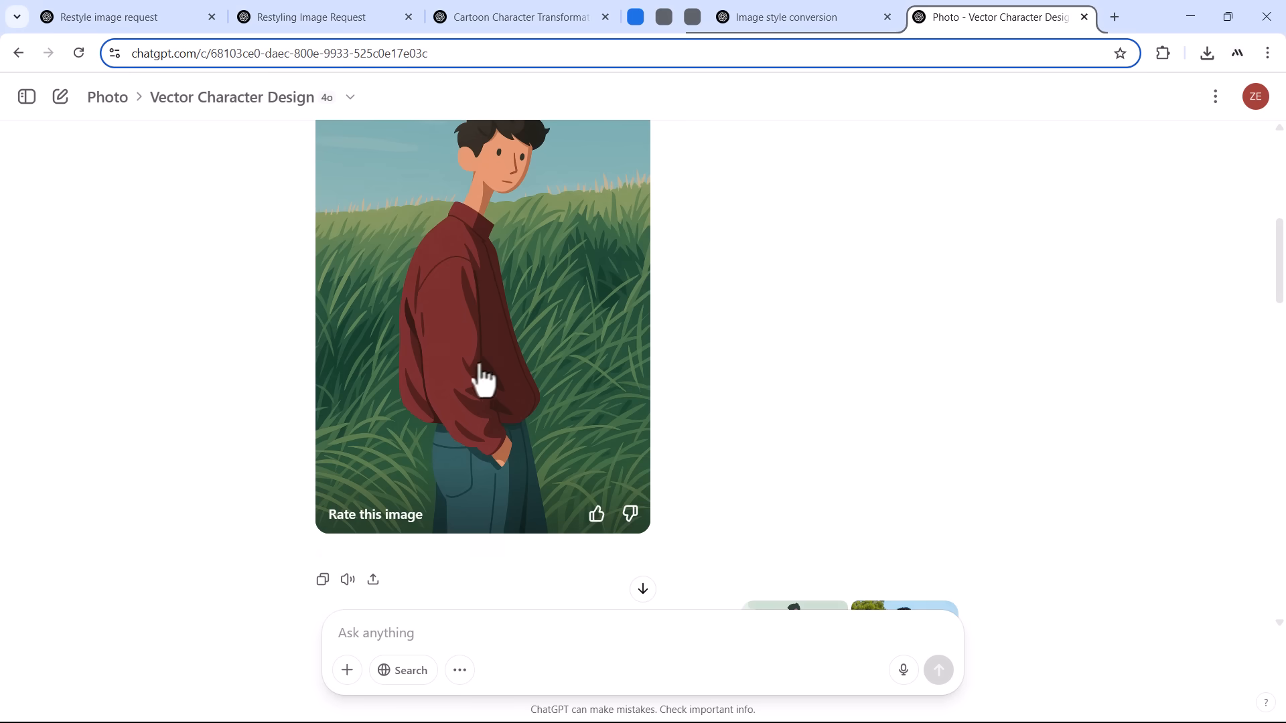
mouse_move(441, 344)
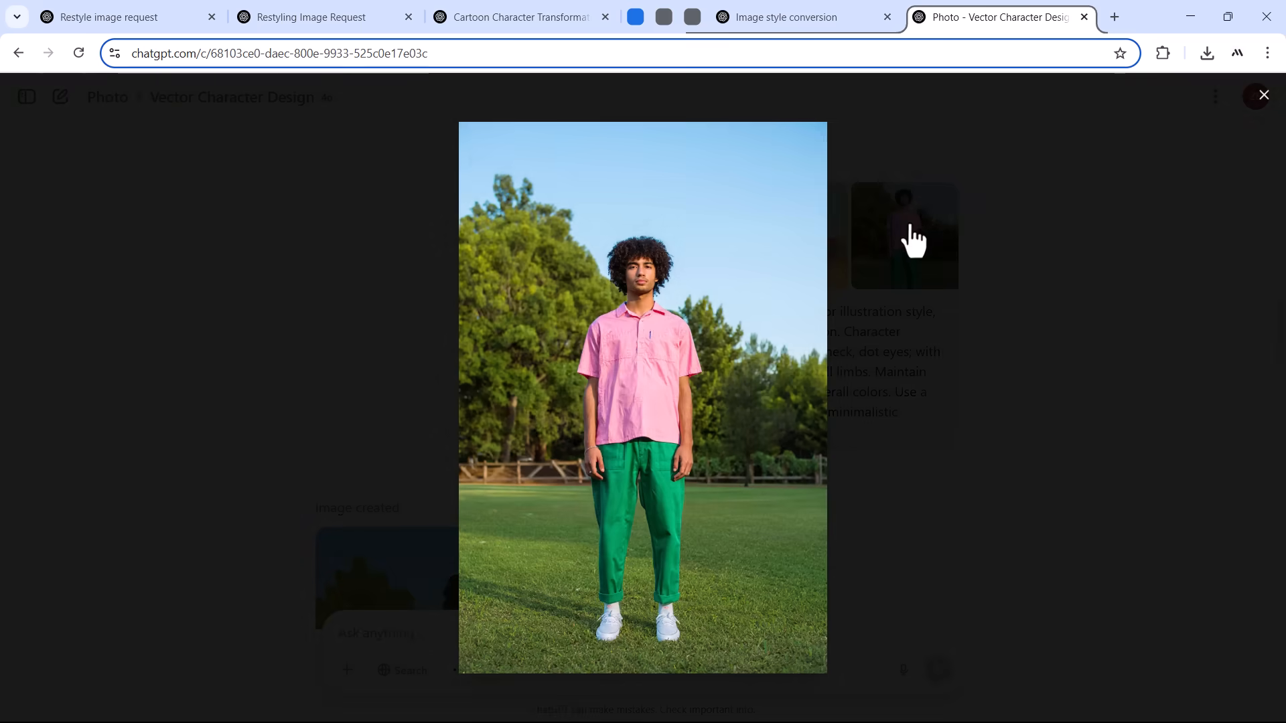
left_click(1263, 94)
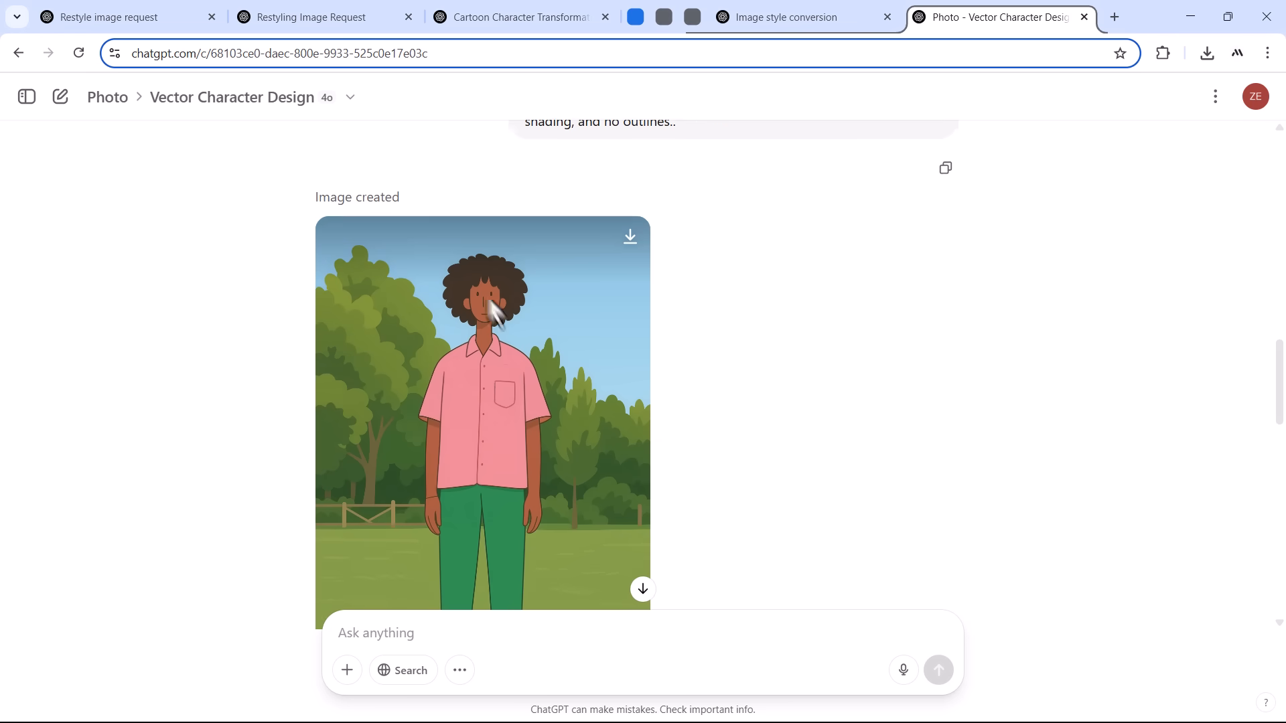
scroll("down", 3)
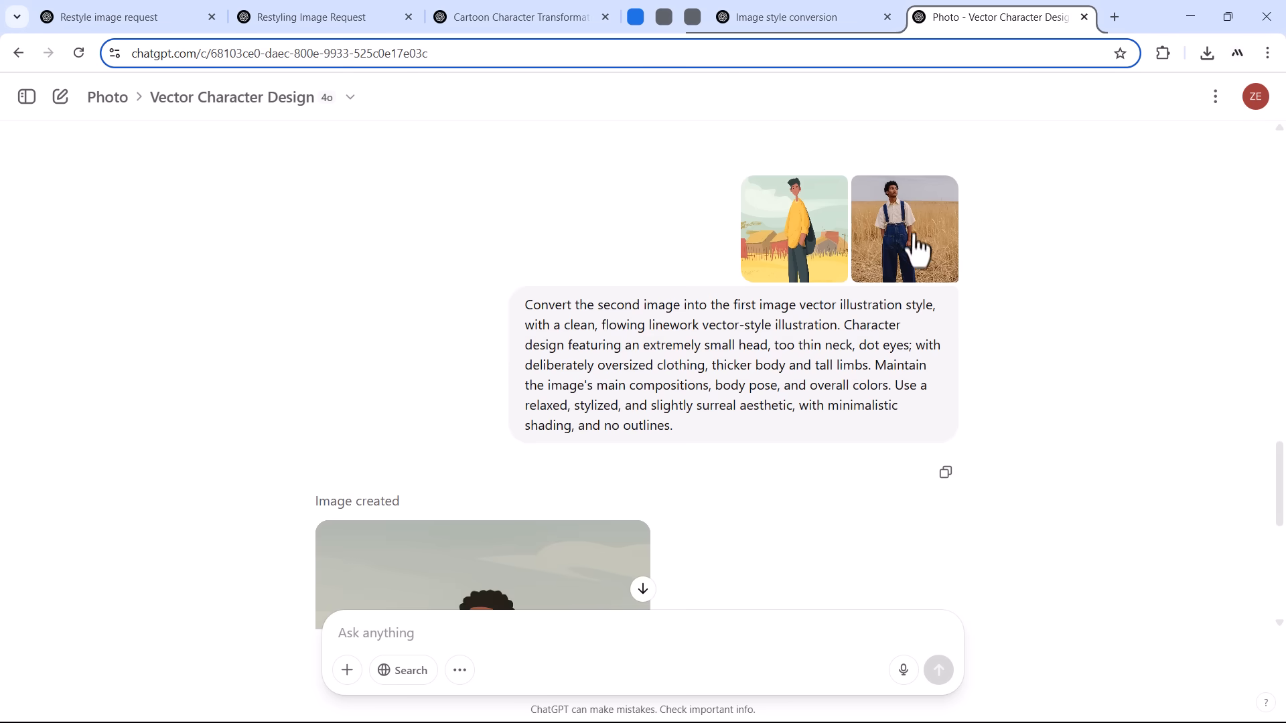
left_click(903, 229)
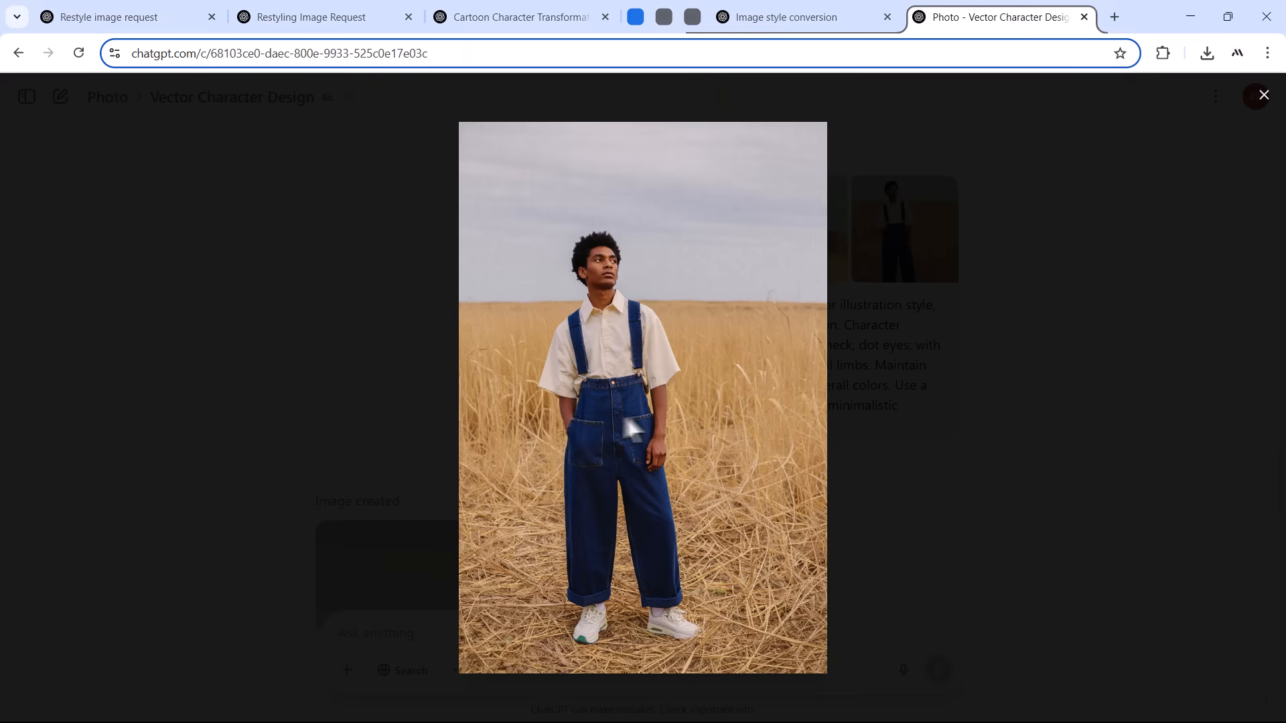
left_click(1263, 94)
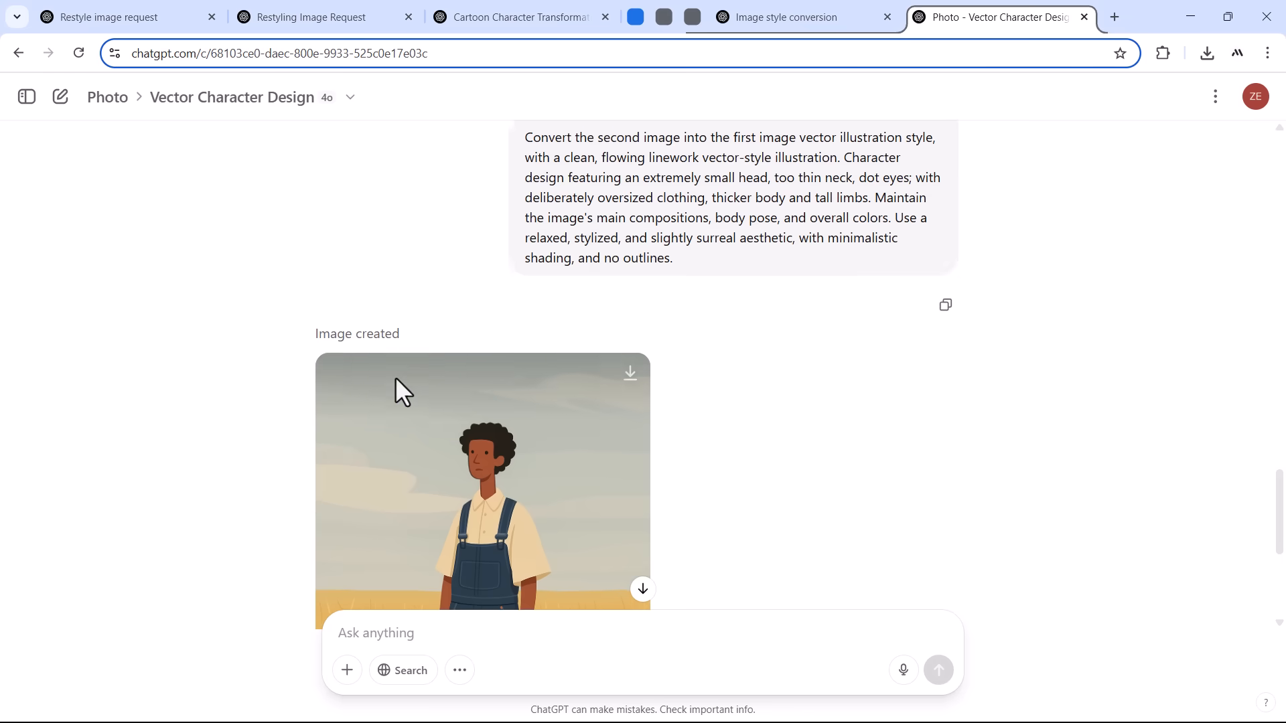
scroll("down", 3)
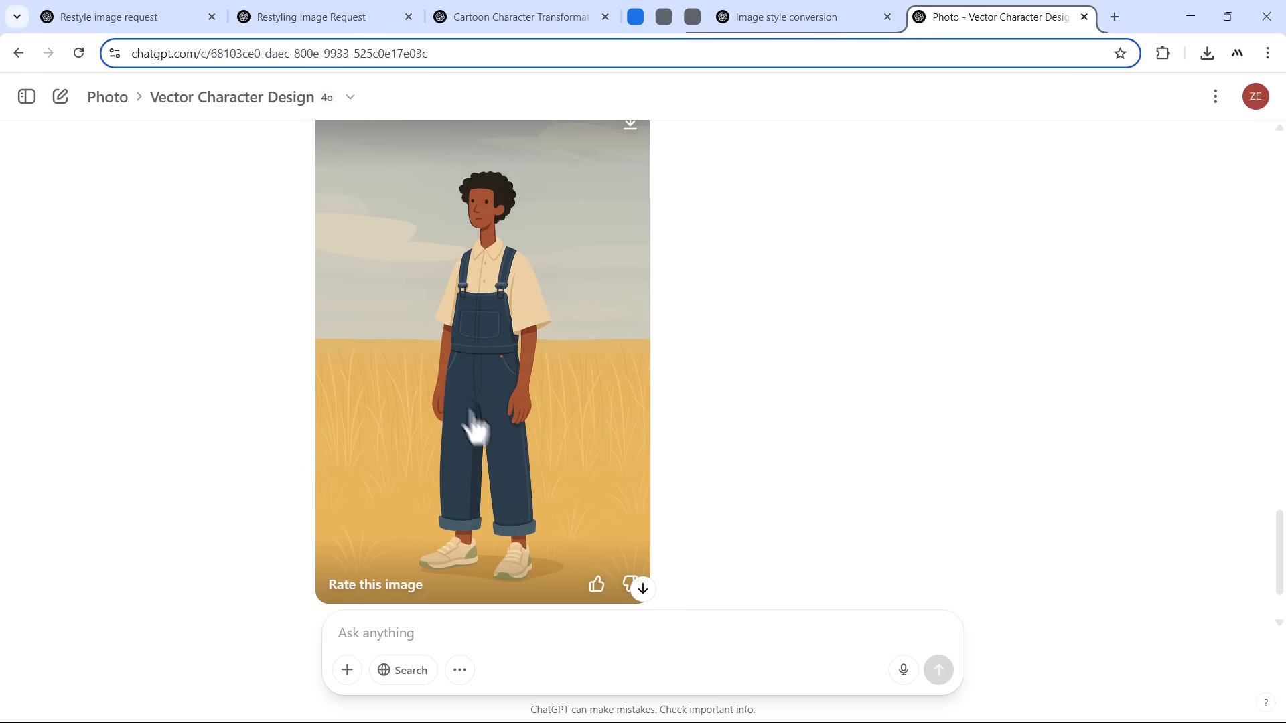